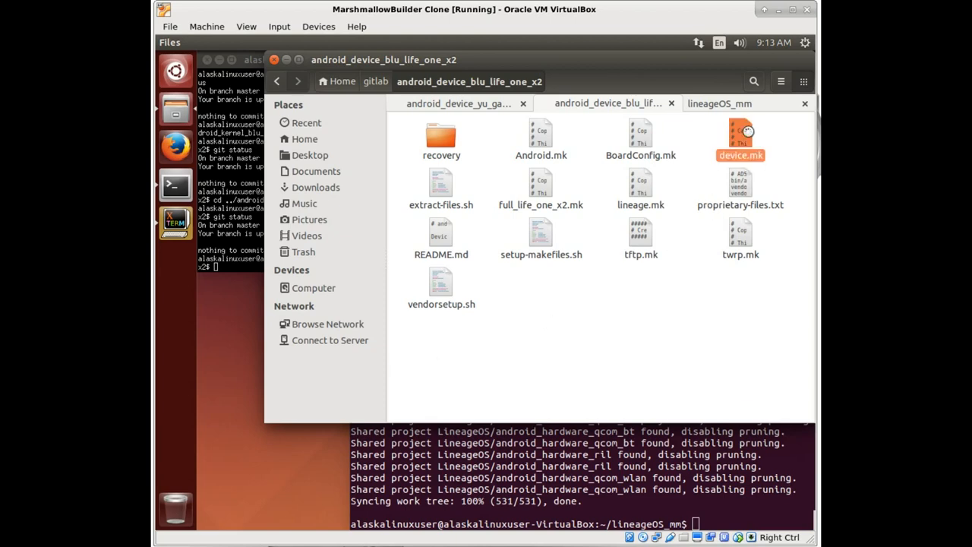
Step: Open the device tree's device.mk, entering TARGET_SCREEN_WIDTH := 1080, and the stock device.mk
double_click(740, 137)
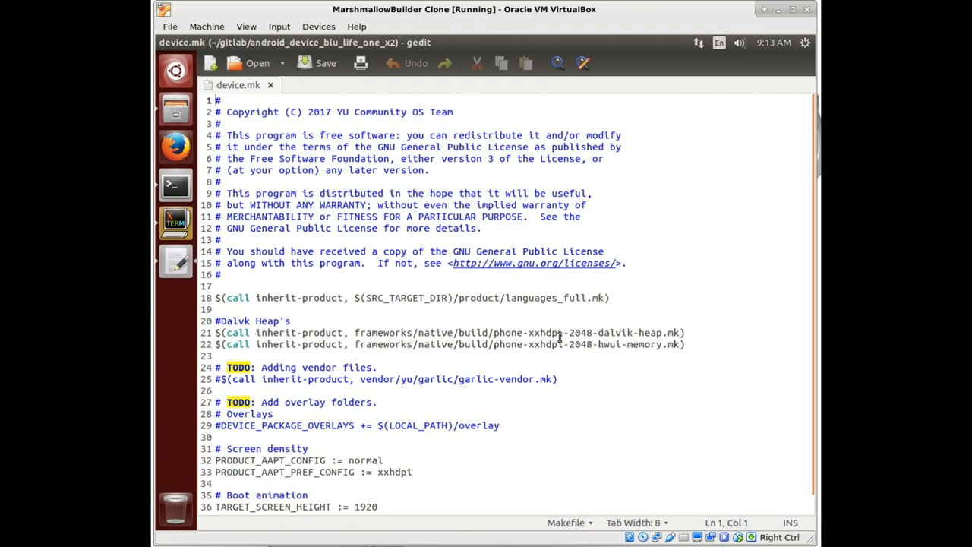
type("TARGET_SCREEN_WIDTH := 1080")
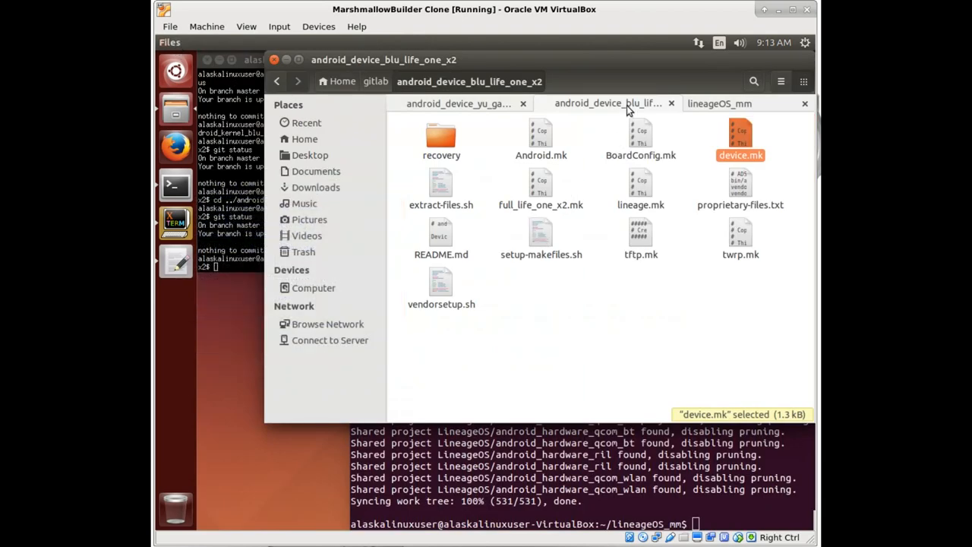
left_click(459, 104)
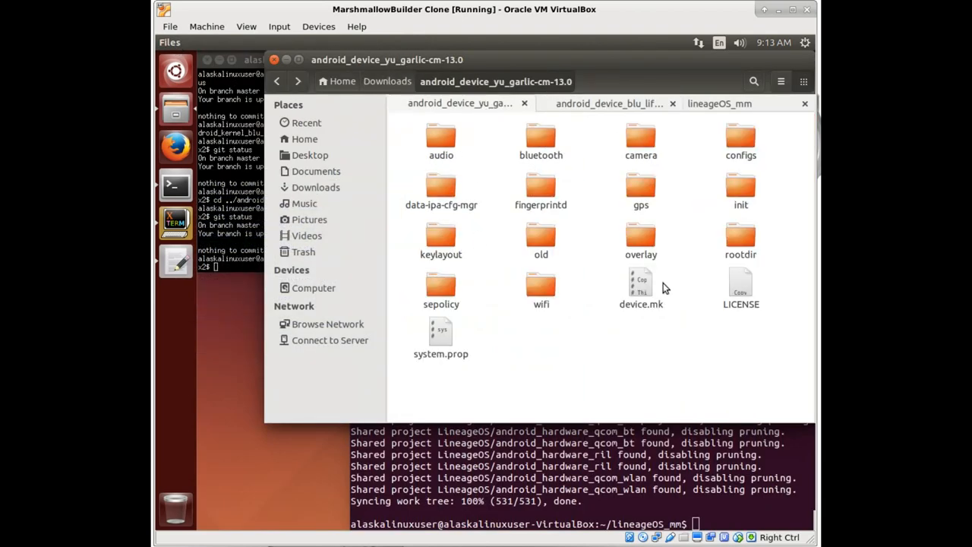
double_click(641, 281)
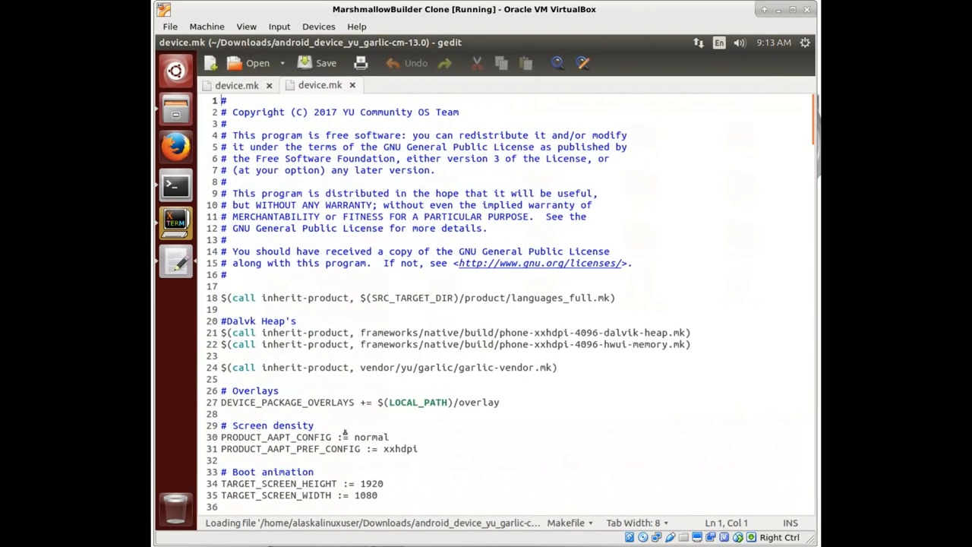
Step: Scroll through the stock device.mk sections, then go back to the file browser
scroll("down", 3)
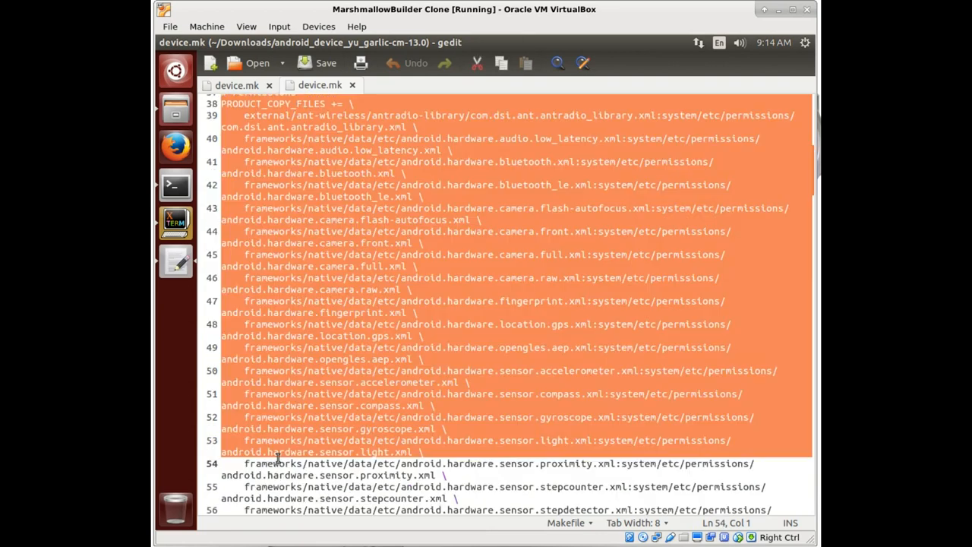
scroll("down", 3)
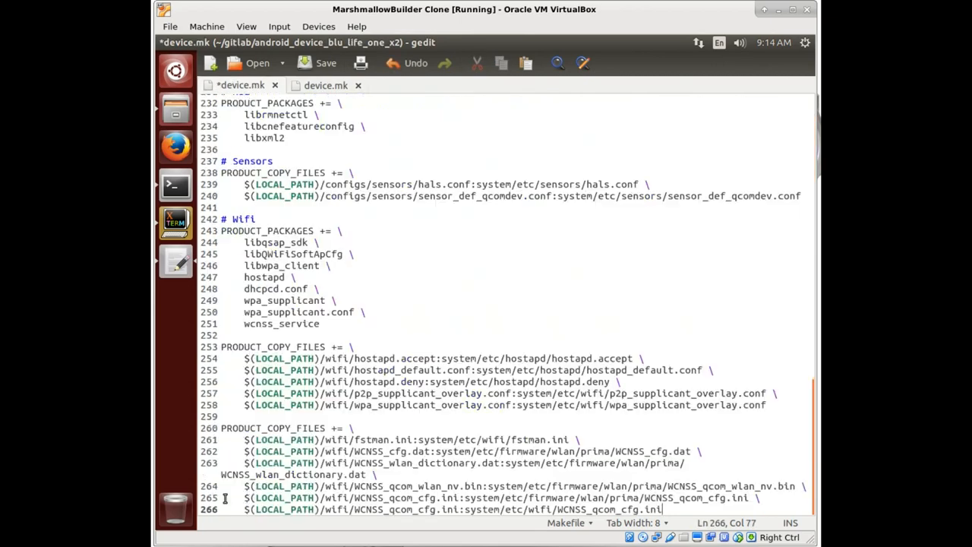
scroll("up", 3)
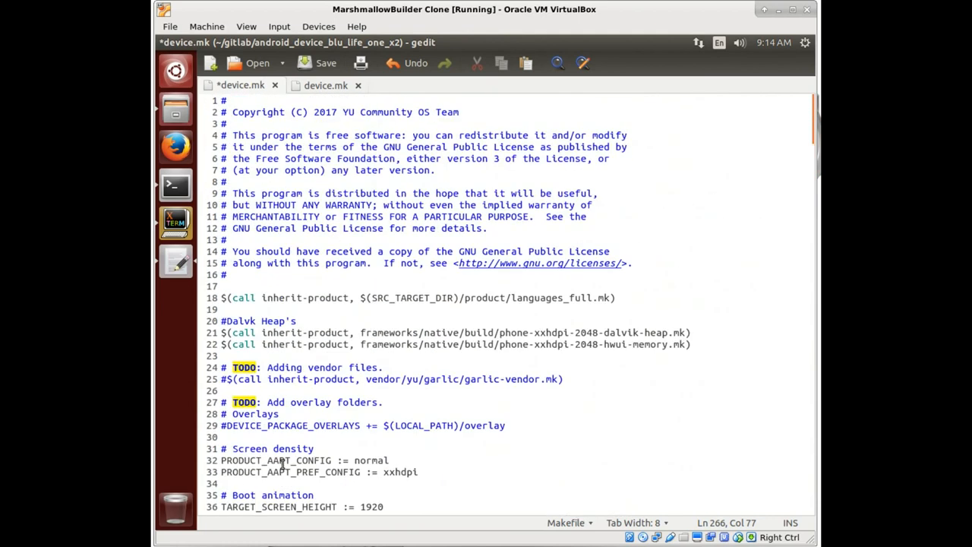
left_click(325, 62)
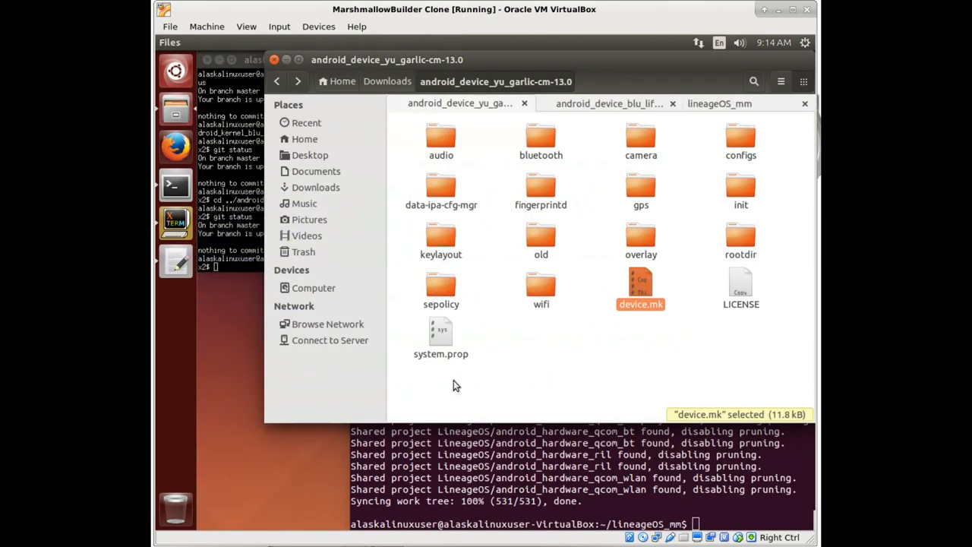
mouse_move(626, 278)
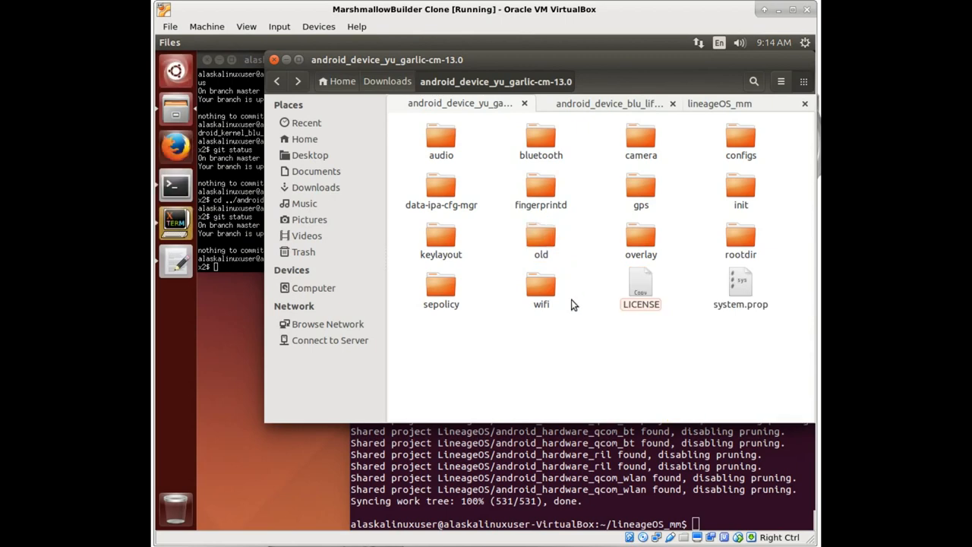
mouse_move(691, 393)
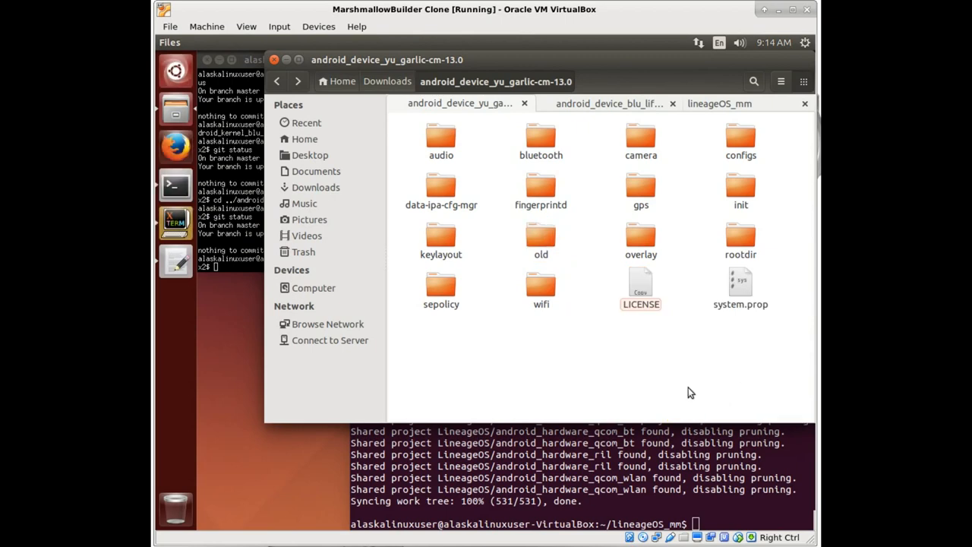
Step: Return to the android_device_blu_life_one_x2 device tree folder
left_click(608, 104)
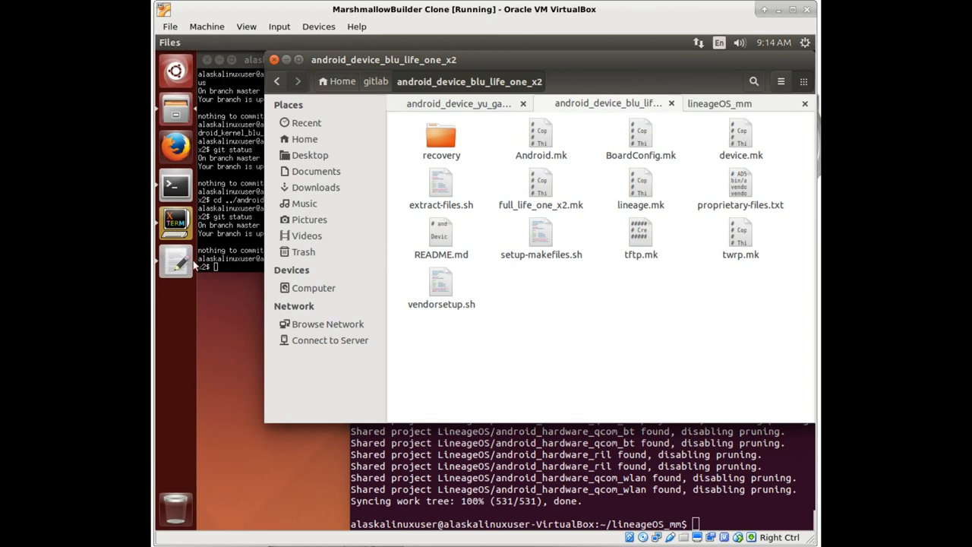
Step: Reopen device.mk and insert '# TODO:' above each section from Permissions through Wifi
double_click(741, 140)
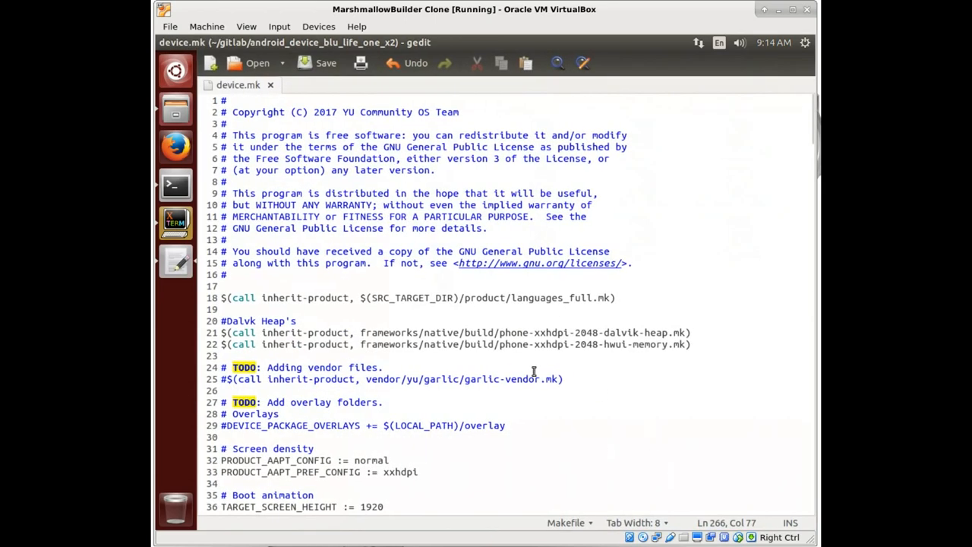
left_click(221, 402)
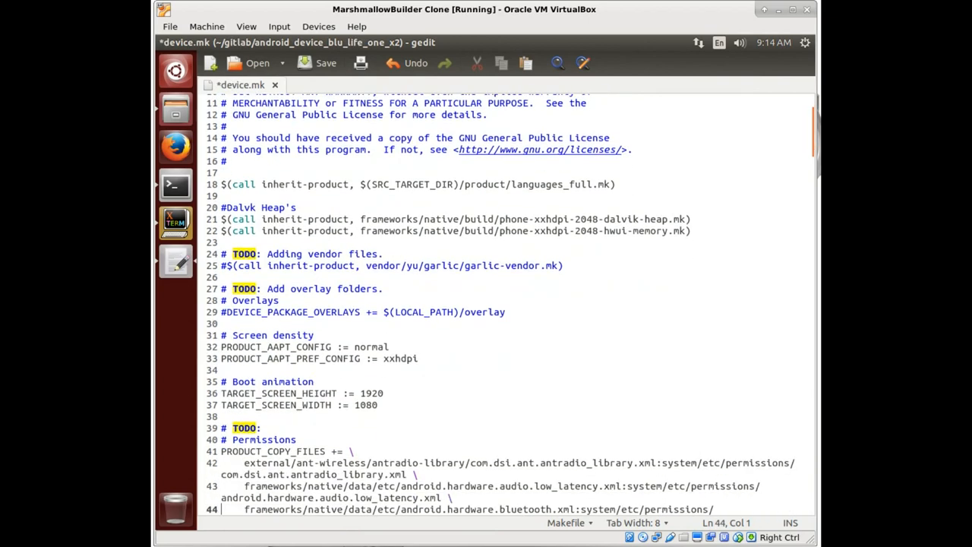
scroll("down", 3)
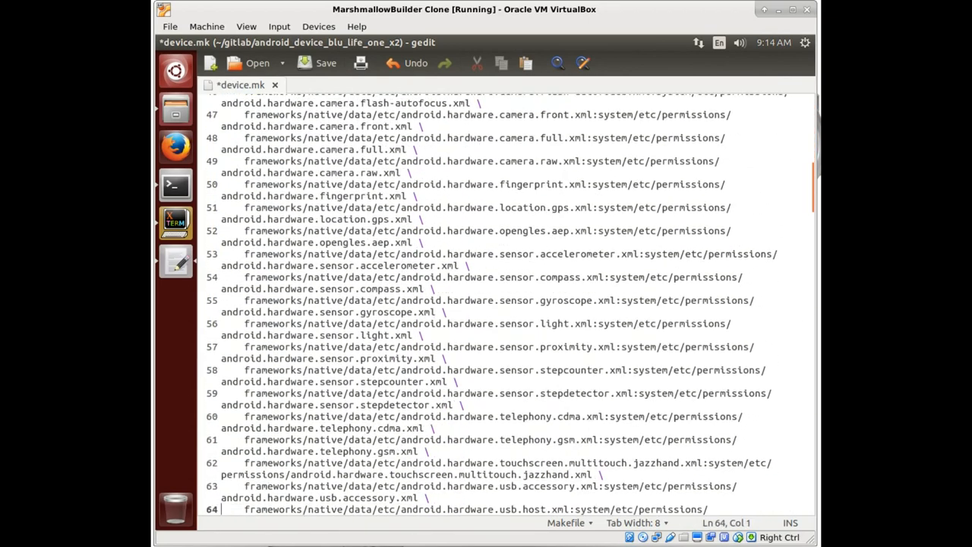
scroll("down", 3)
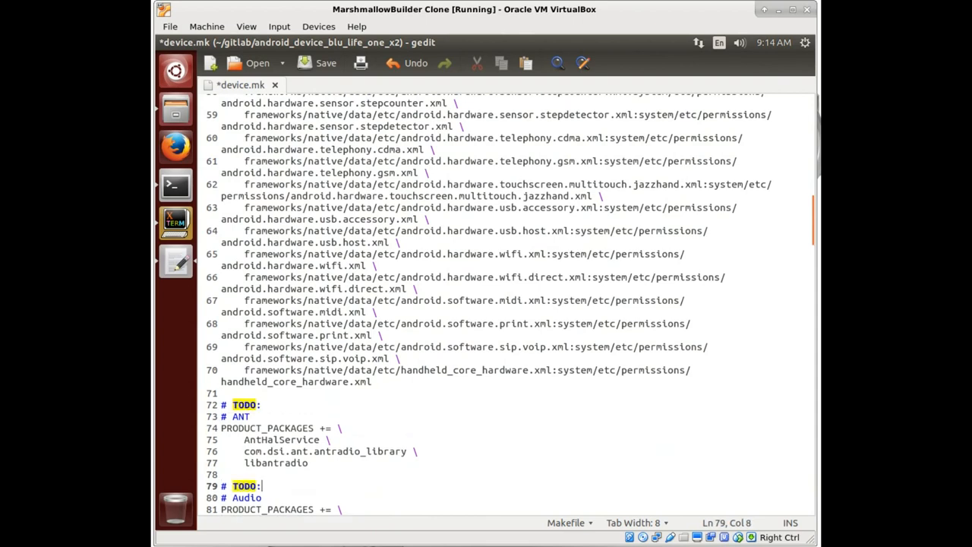
scroll("down", 3)
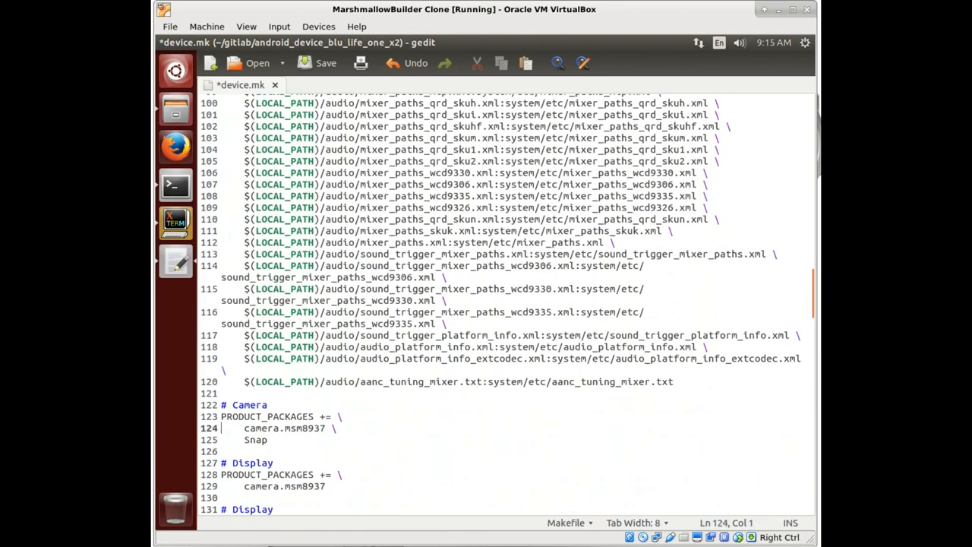
type("# TODO:")
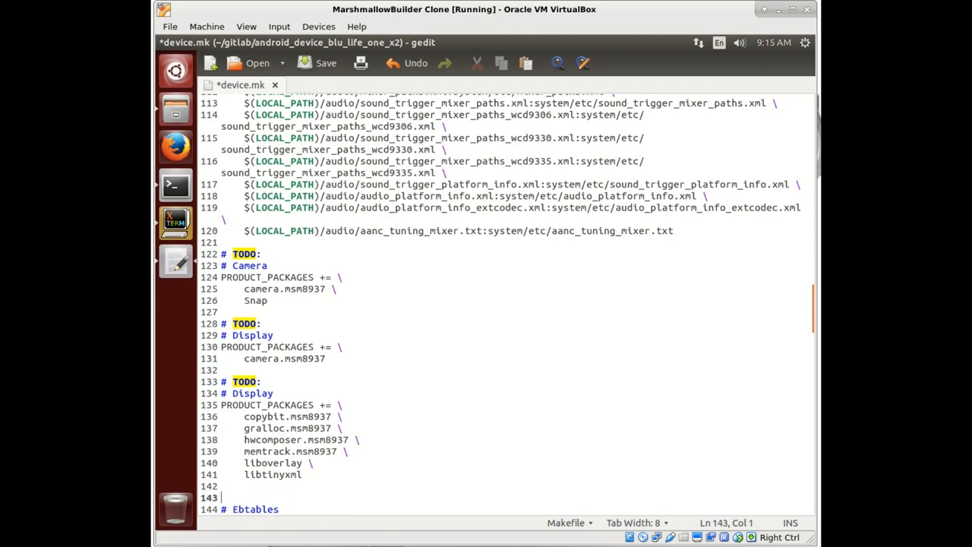
scroll("down", 3)
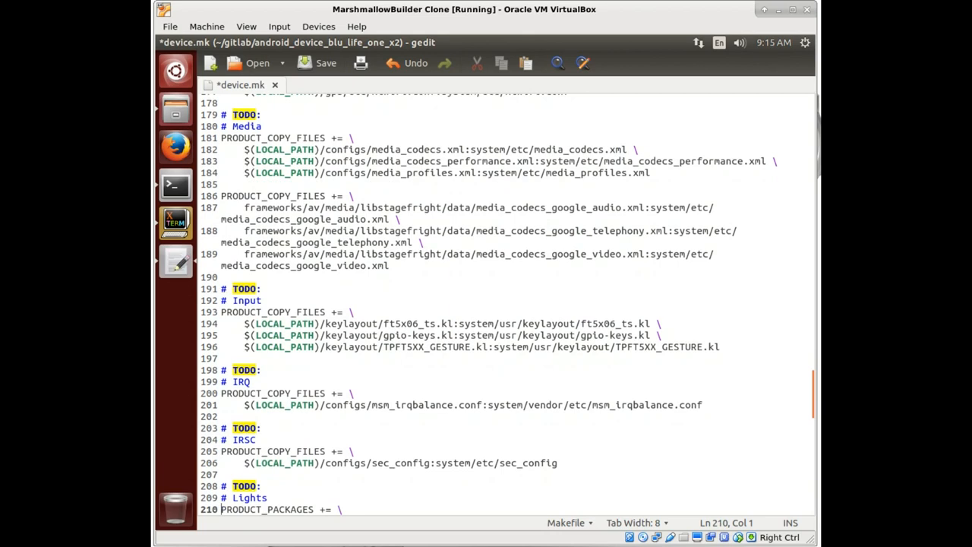
scroll("down", 3)
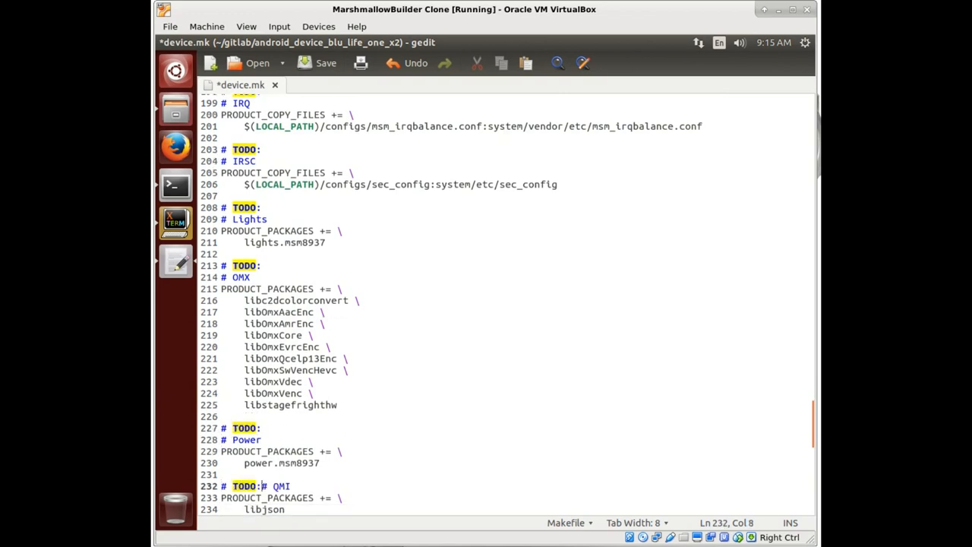
scroll("down", 3)
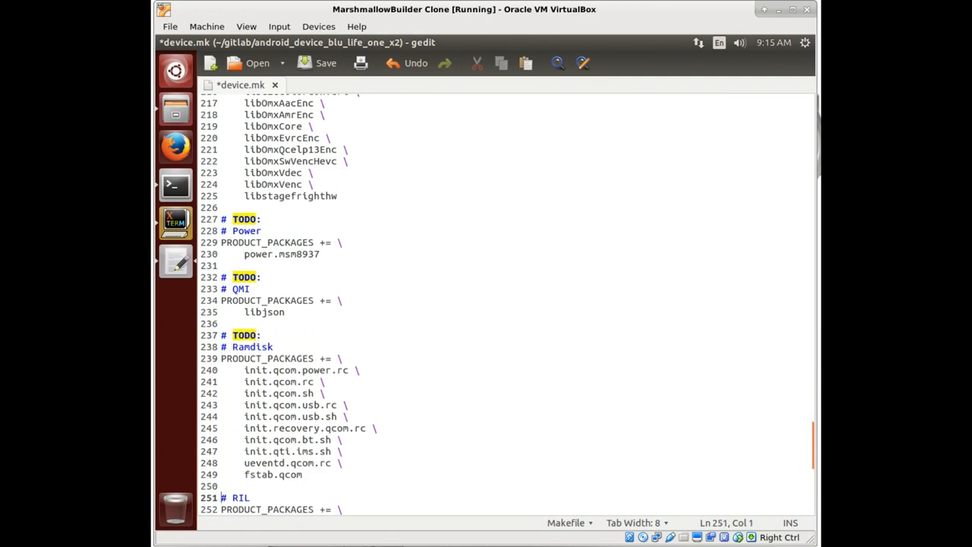
scroll("down", 3)
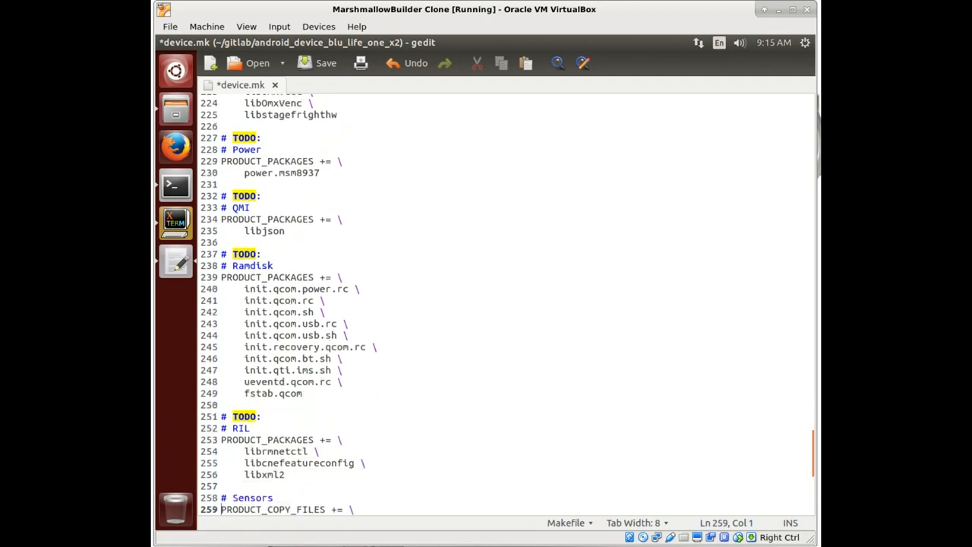
scroll("down", 3)
type("$(LOCAL_PATH)/wifi/WCNSS_qcom_cfg.ini:system/etc/wifi/WCNSS_qcom_cfg.ini")
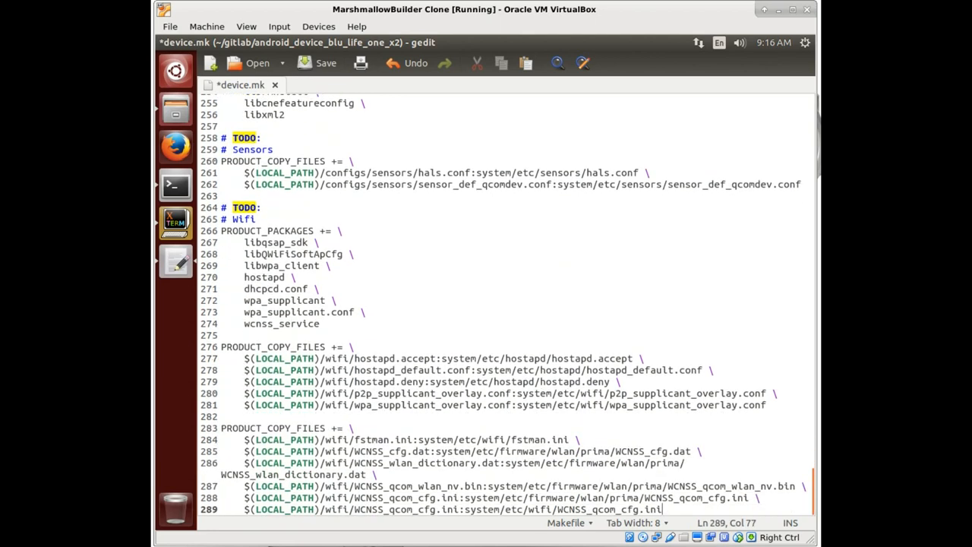
Step: Save device.mk, briefly select the Wifi heading word, and return to Files
left_click(325, 63)
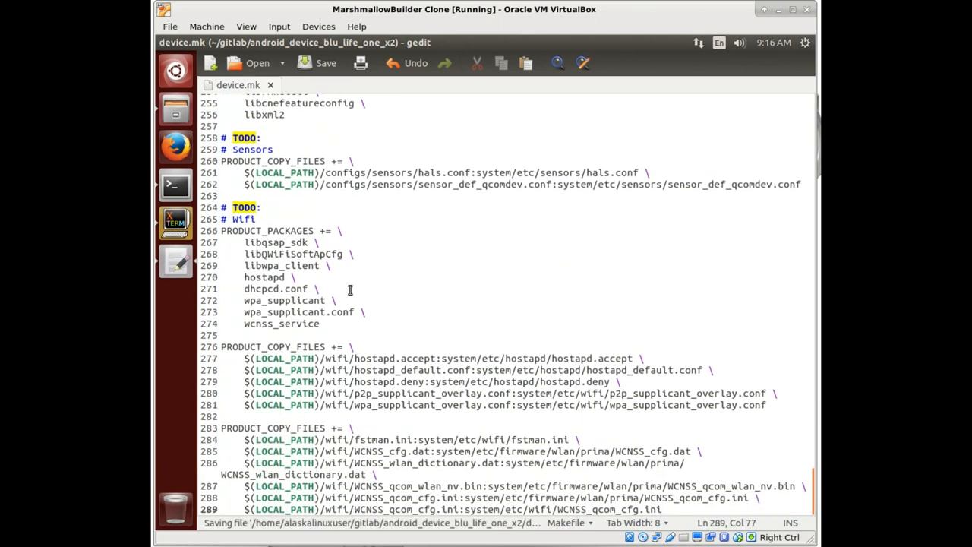
double_click(243, 218)
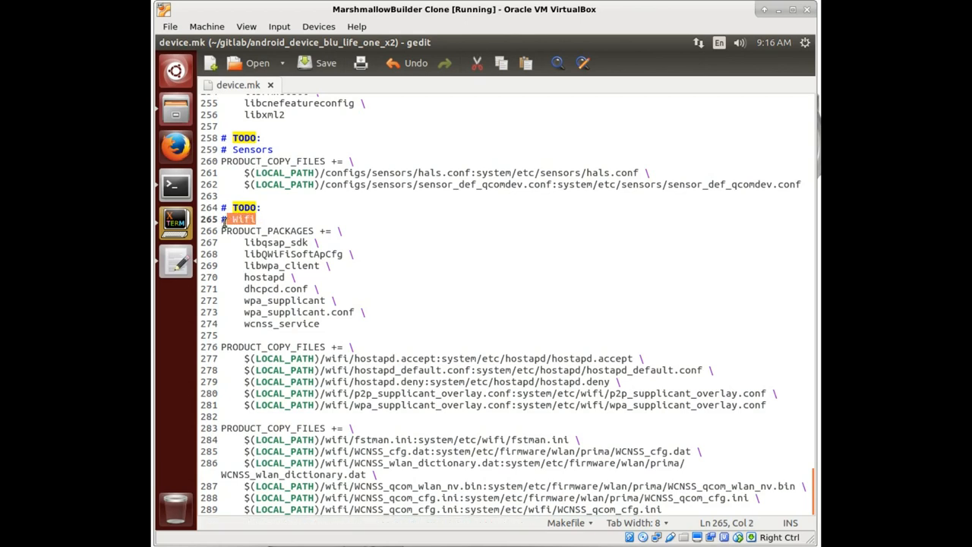
left_click(263, 207)
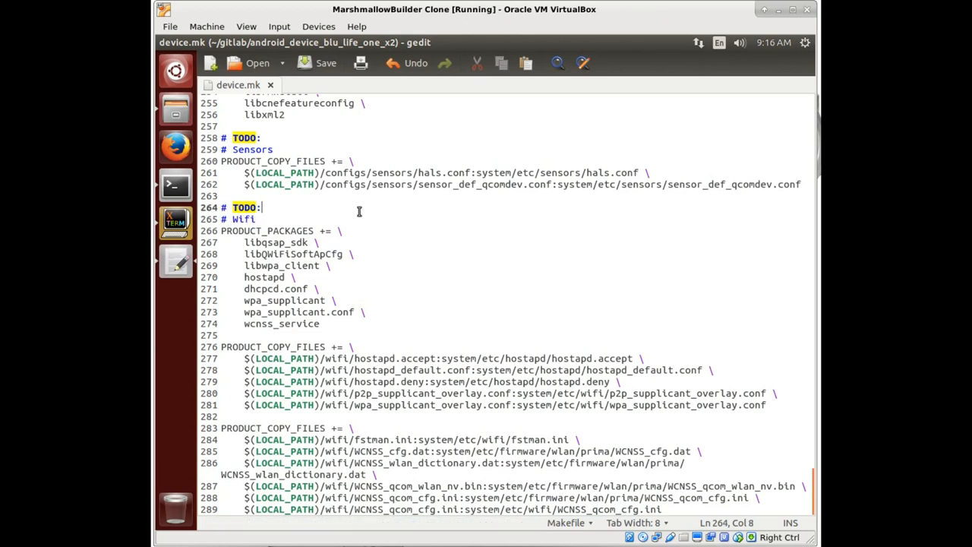
left_click(175, 108)
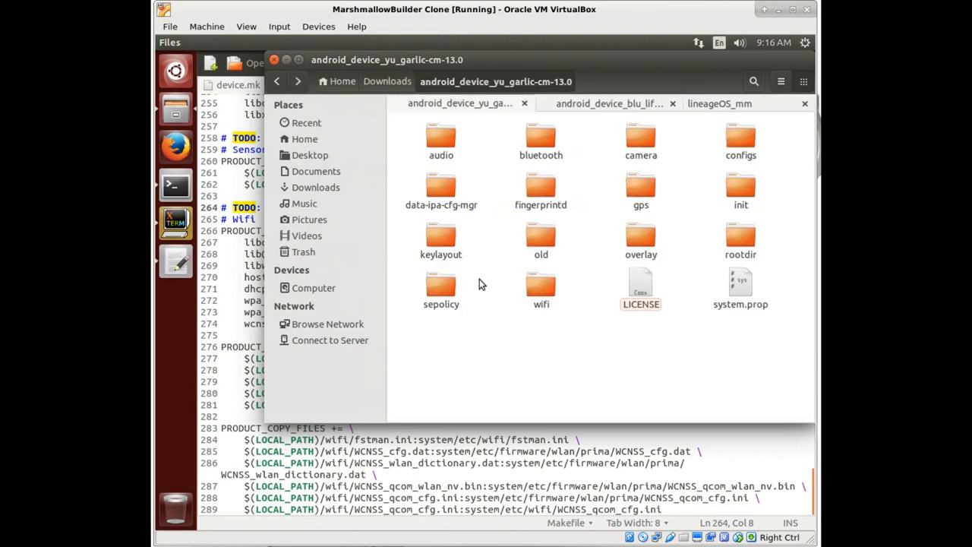
Step: Select and open the YU Garlic reference's wifi folder
left_click(540, 289)
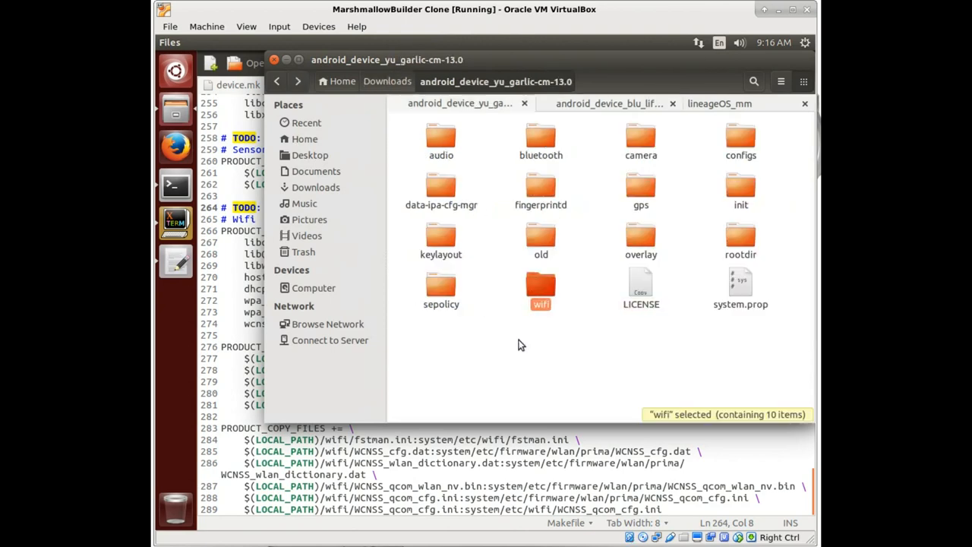
double_click(541, 289)
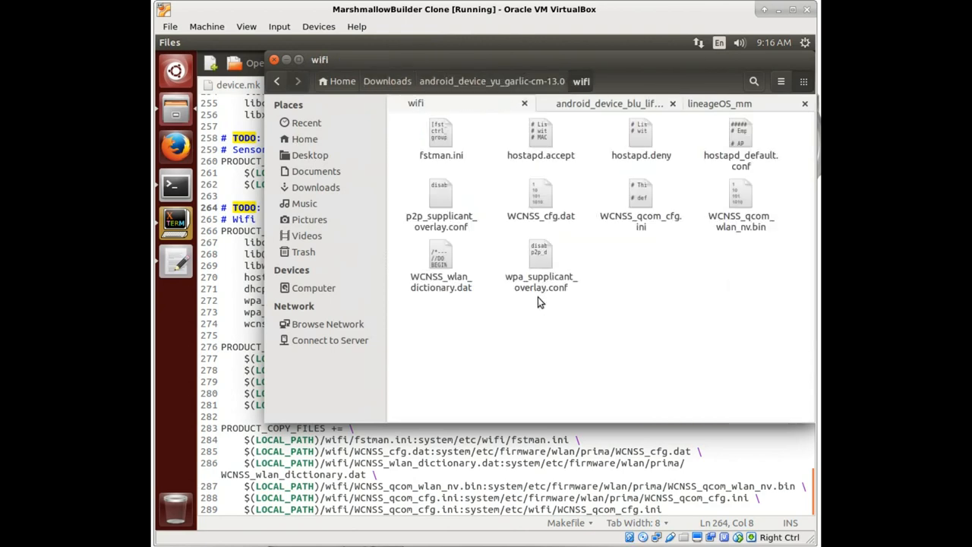
mouse_move(691, 203)
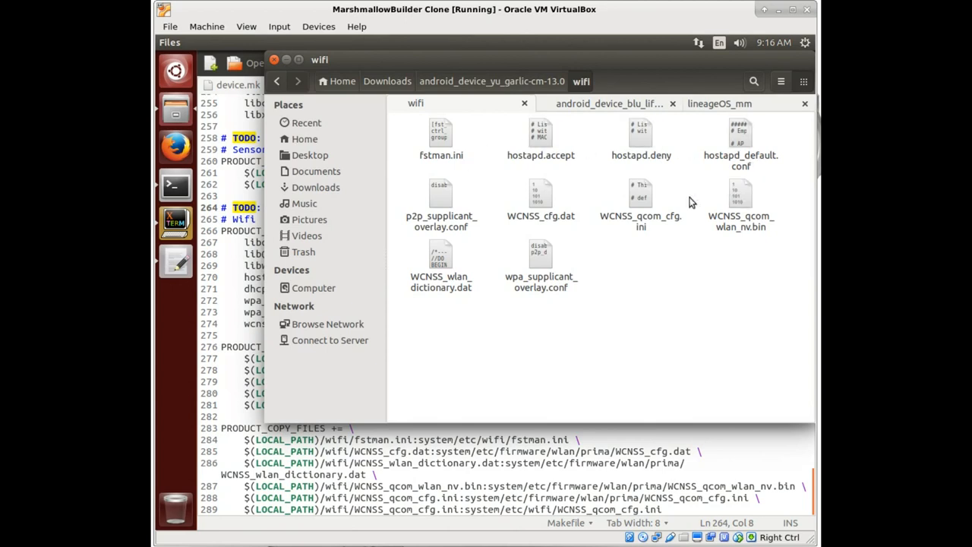
mouse_move(608, 333)
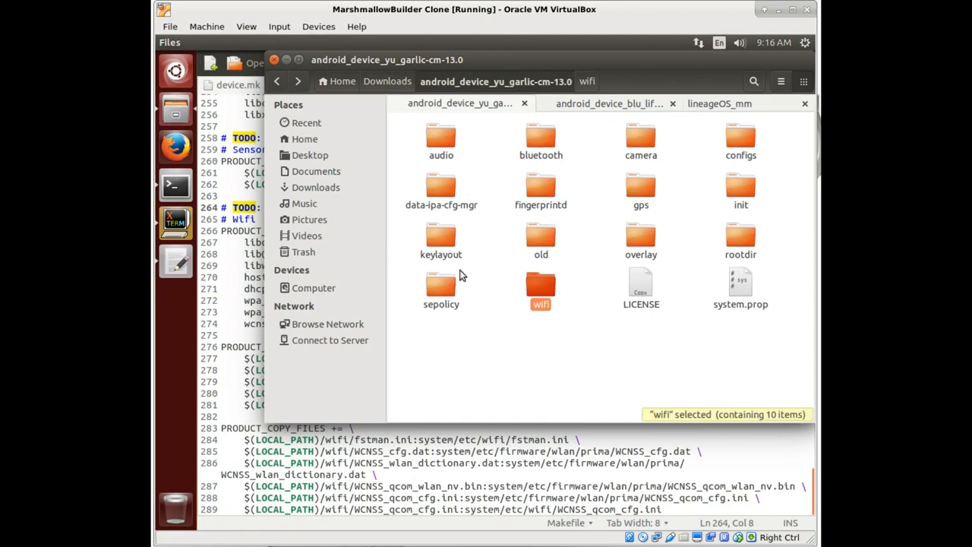
mouse_move(282, 124)
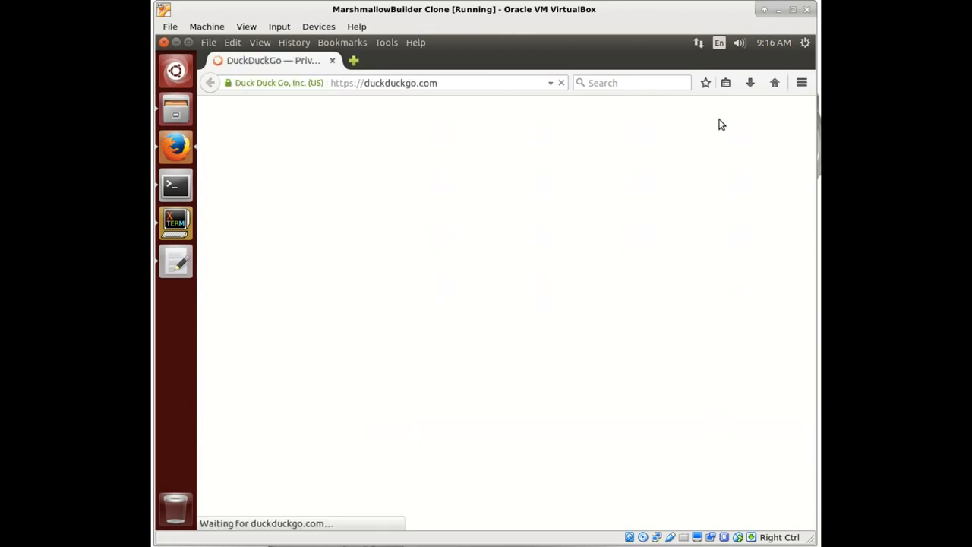
Step: Open the Snapdragon 430 Platform bookmark, dismiss the notice, and read the Wi-Fi specs
left_click(726, 82)
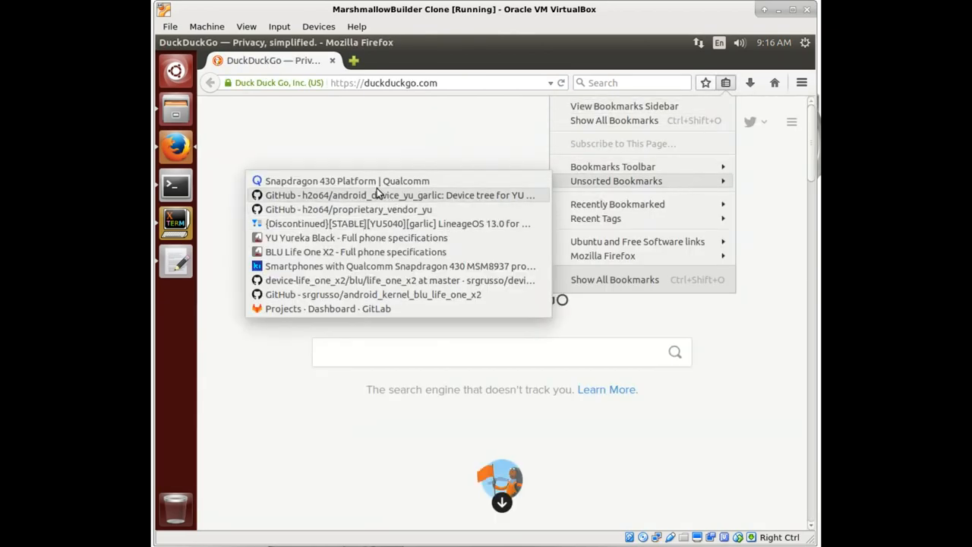
left_click(347, 180)
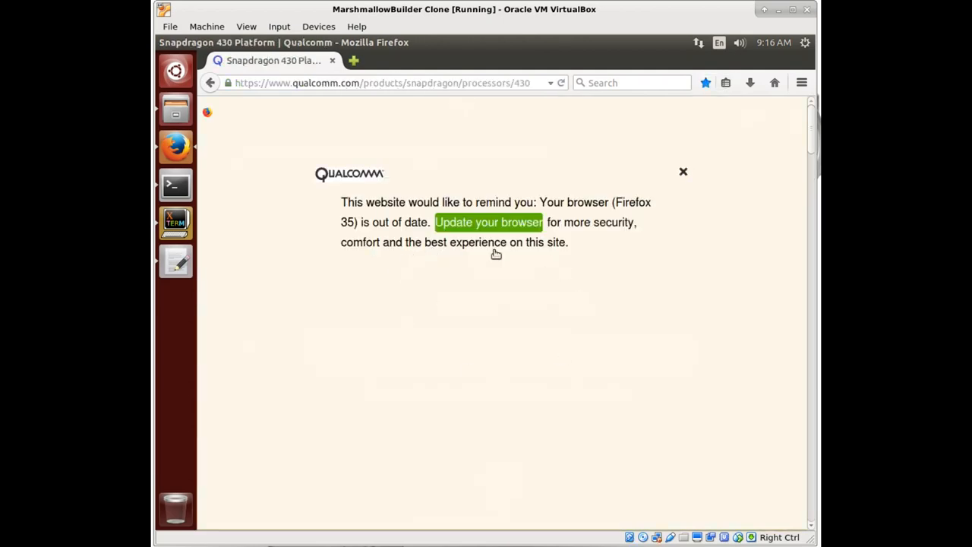
left_click(683, 170)
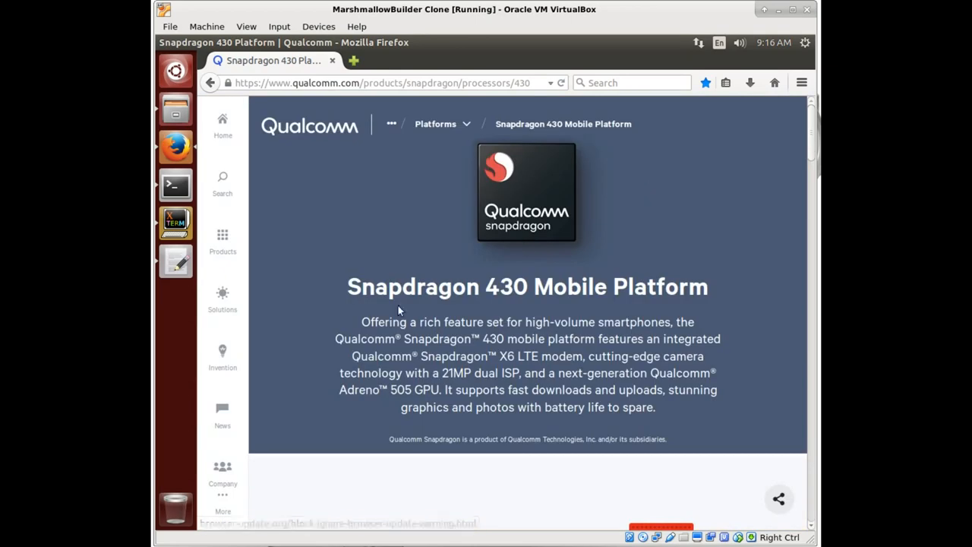
scroll("down", 3)
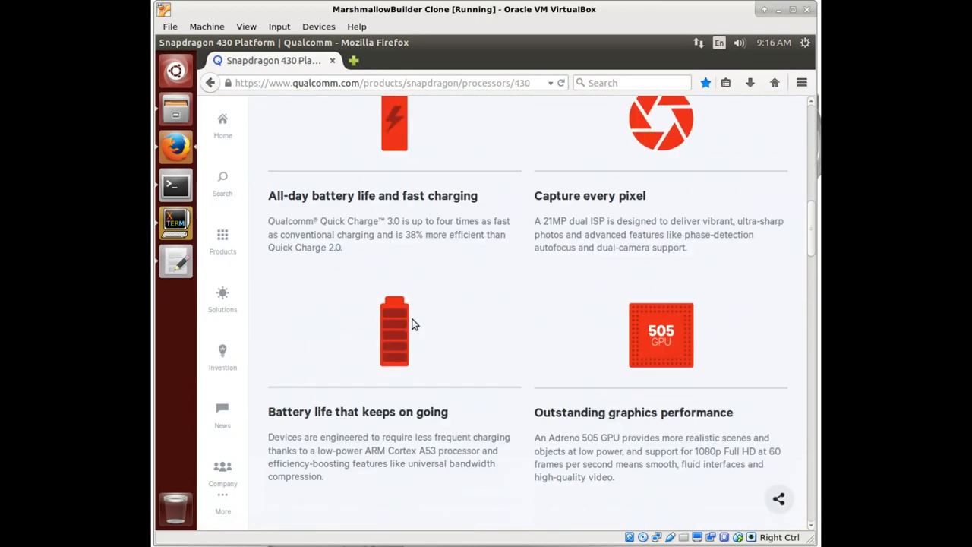
scroll("down", 3)
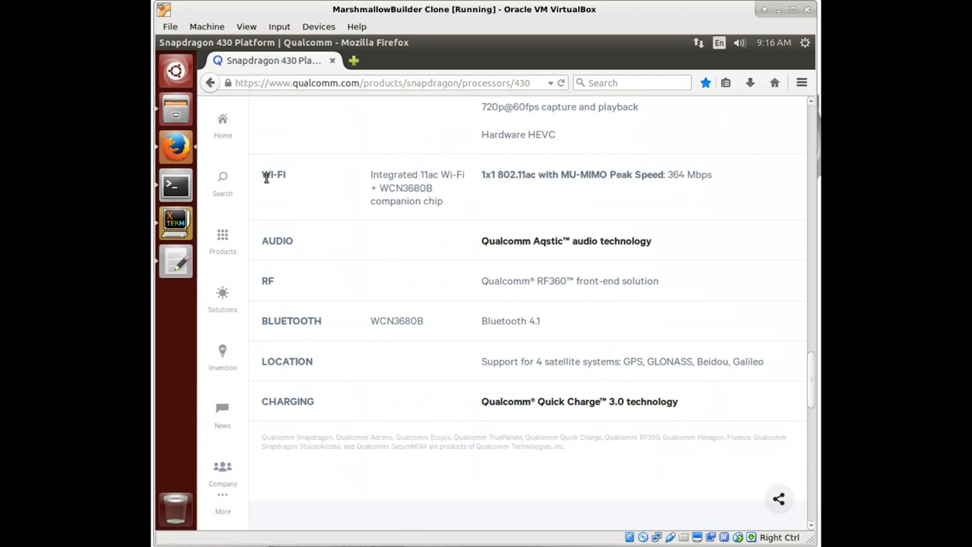
mouse_move(571, 210)
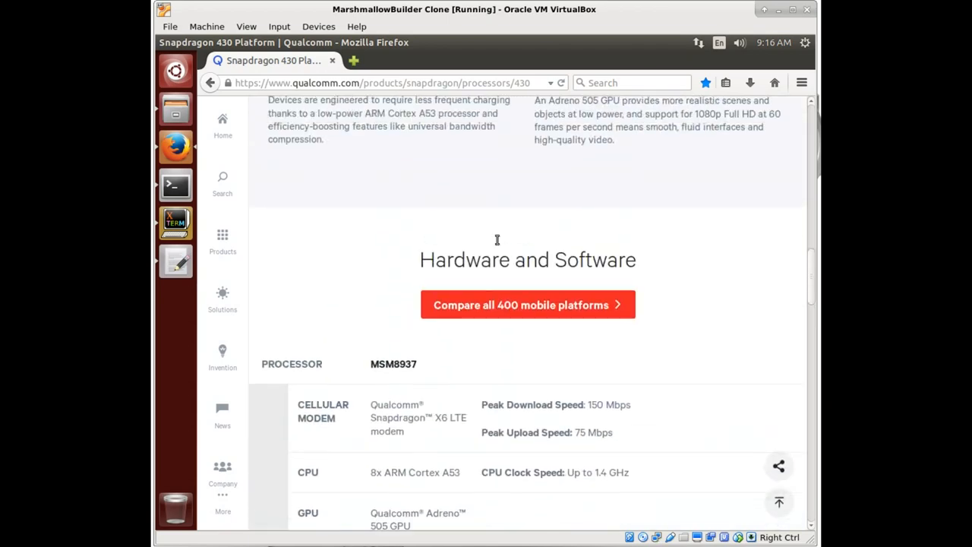
scroll("up", 3)
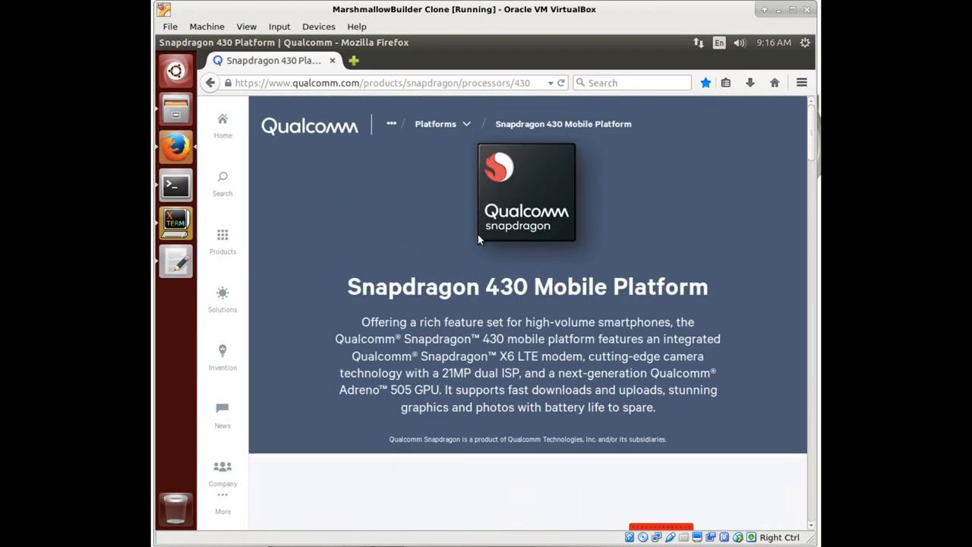
mouse_move(731, 297)
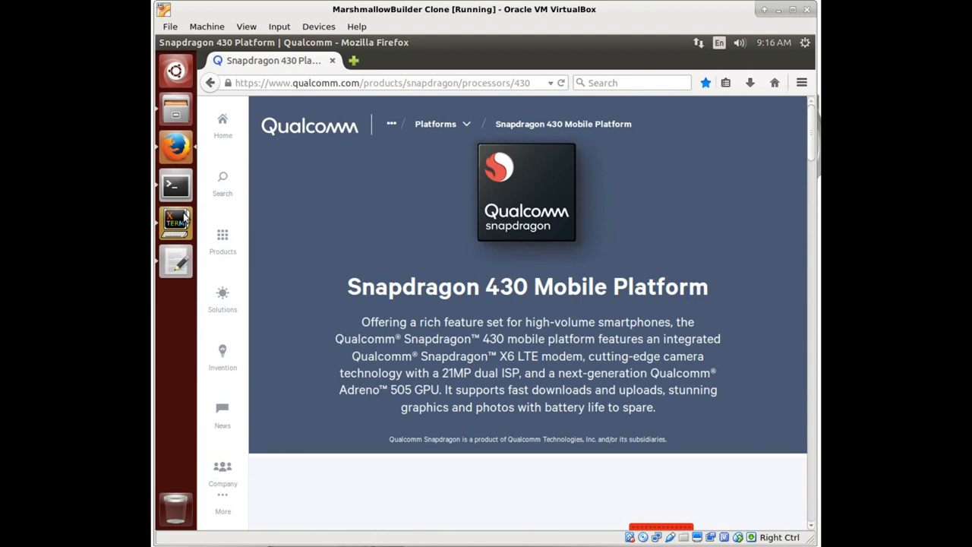
left_click(175, 114)
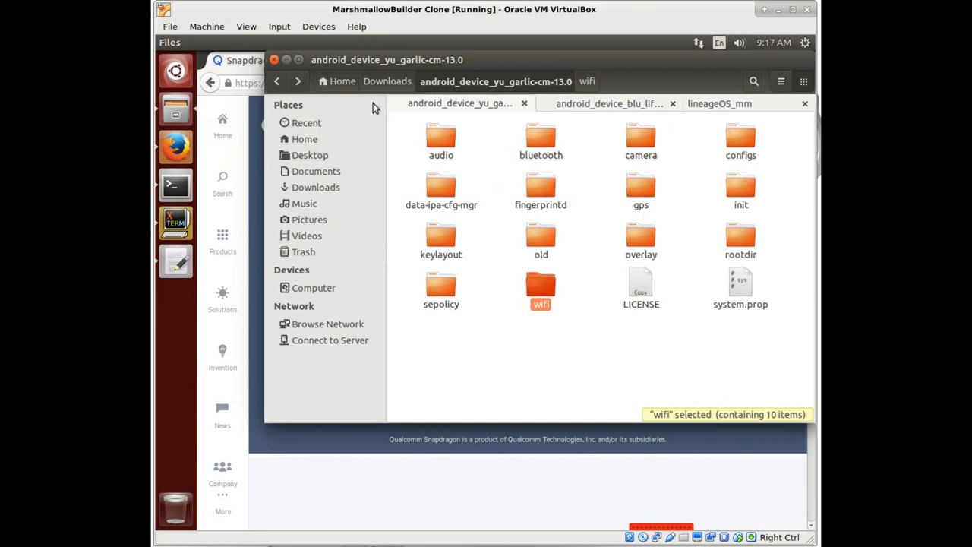
Step: Delete the YU Garlic wifi folder and switch to the clean blu_life_one_x2 tree view
left_click(607, 103)
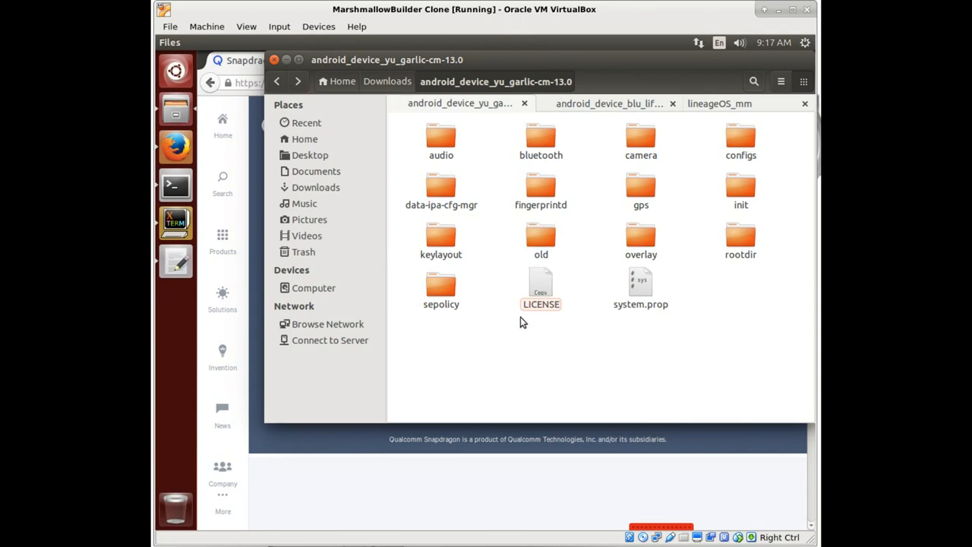
mouse_move(687, 129)
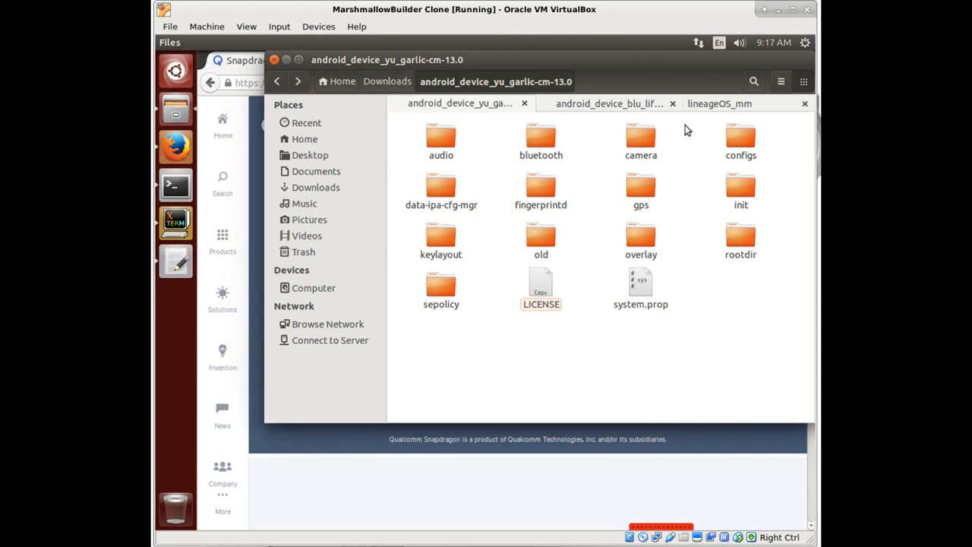
left_click(608, 103)
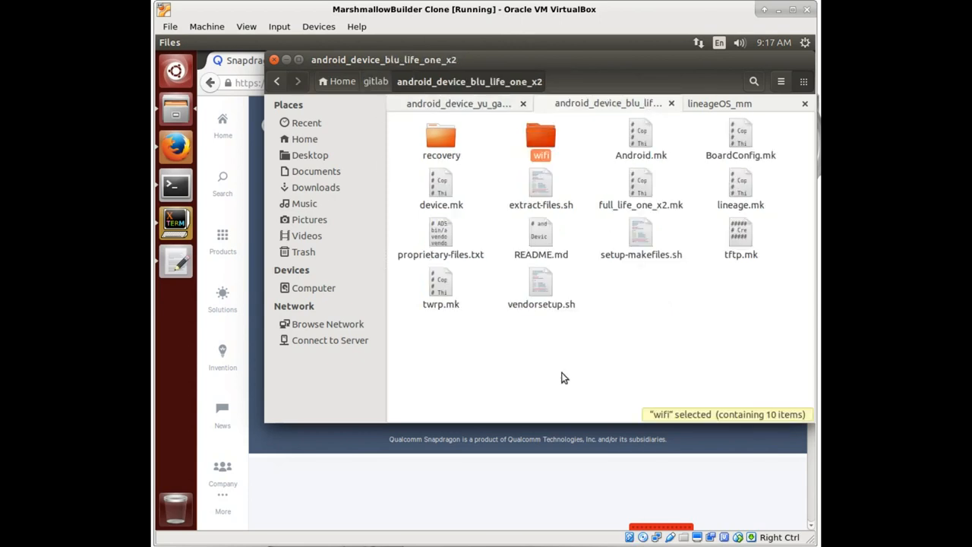
left_click(534, 347)
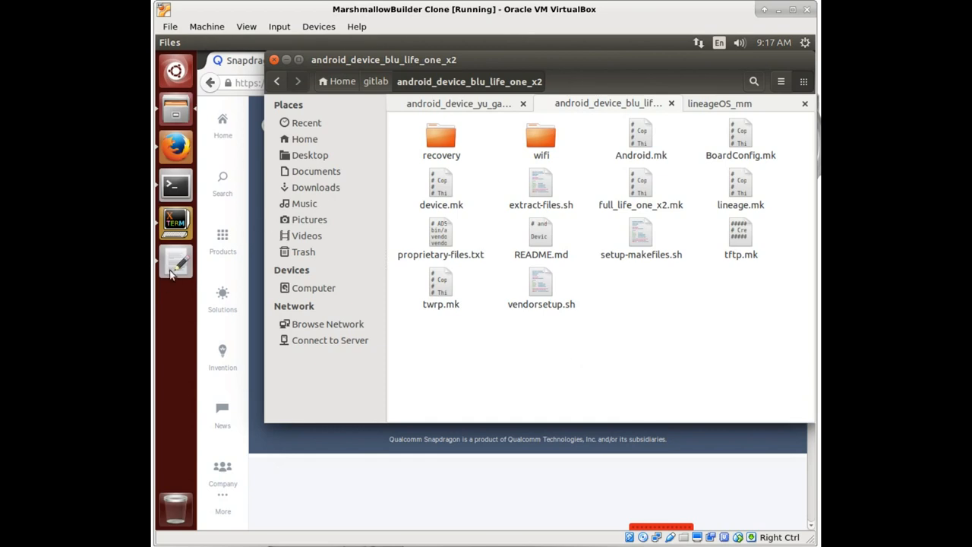
Step: Bring device.mk back up and review its Wifi package lines
double_click(441, 186)
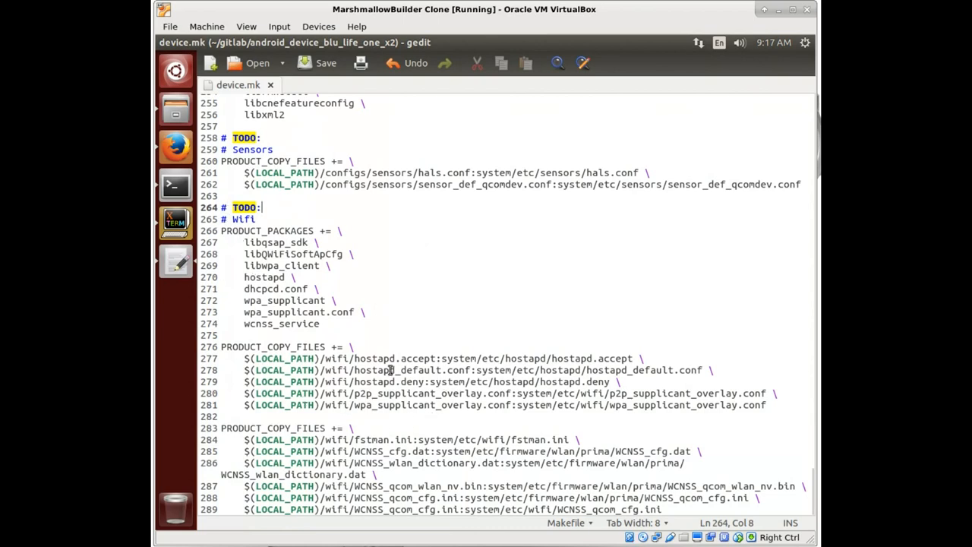
mouse_move(317, 300)
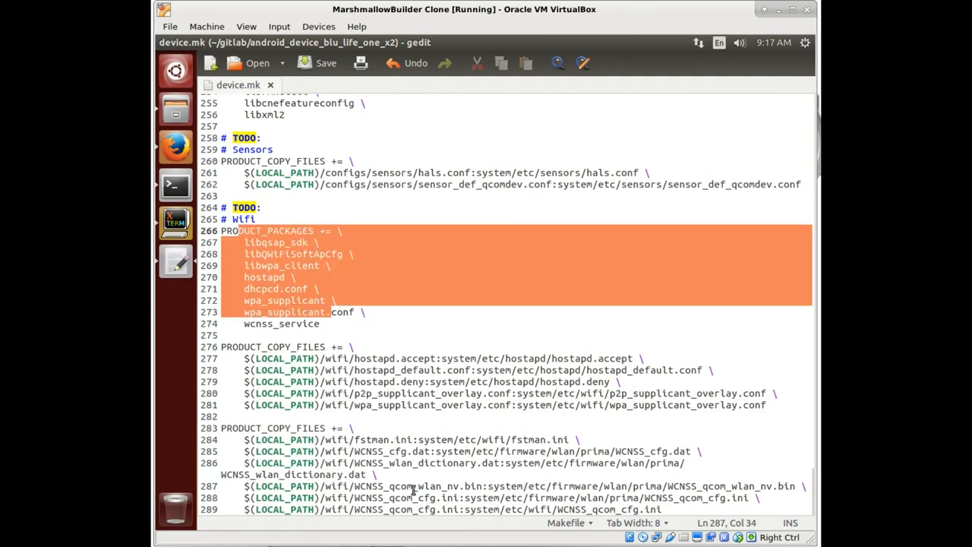
left_click(414, 486)
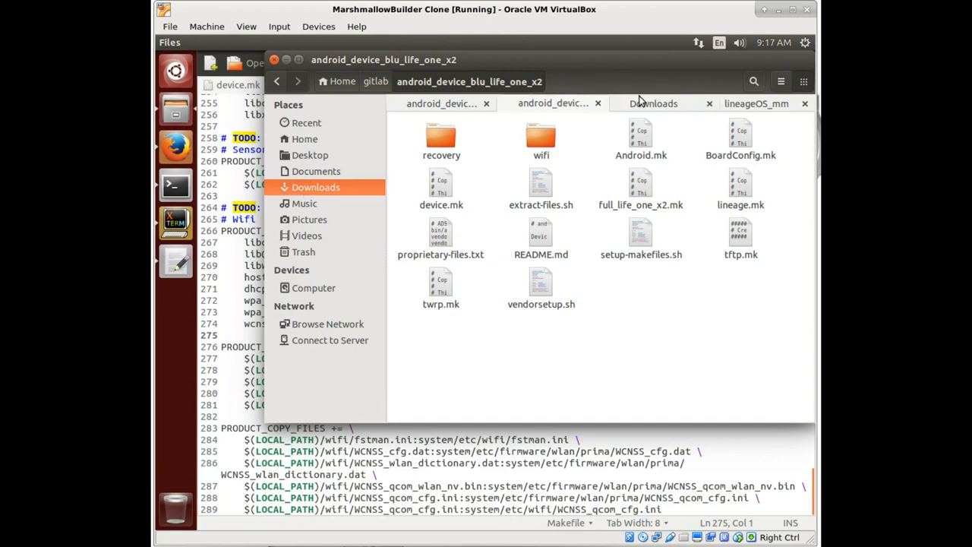
Step: Search the bluphone stock firmware for WCNSS_cfg.dat and open its prima folder
left_click(652, 103)
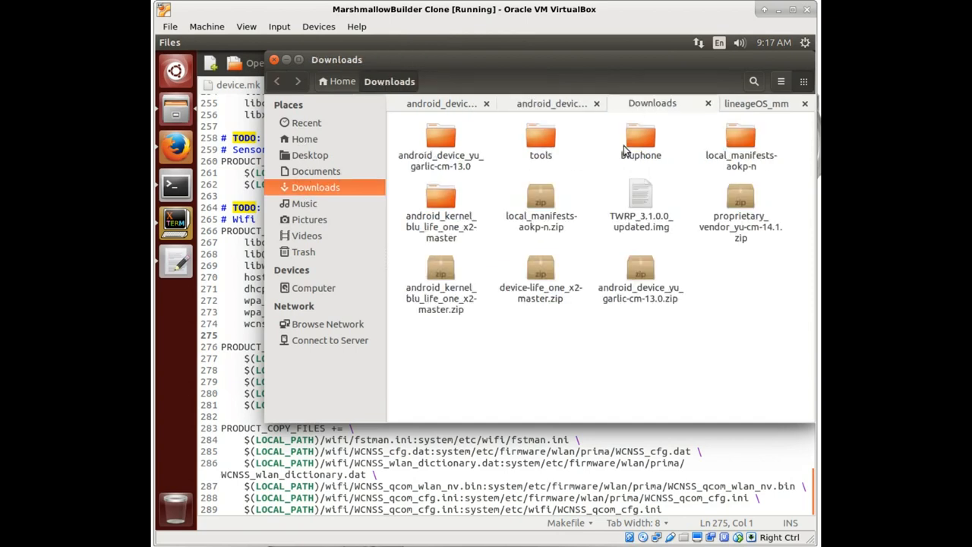
double_click(640, 140)
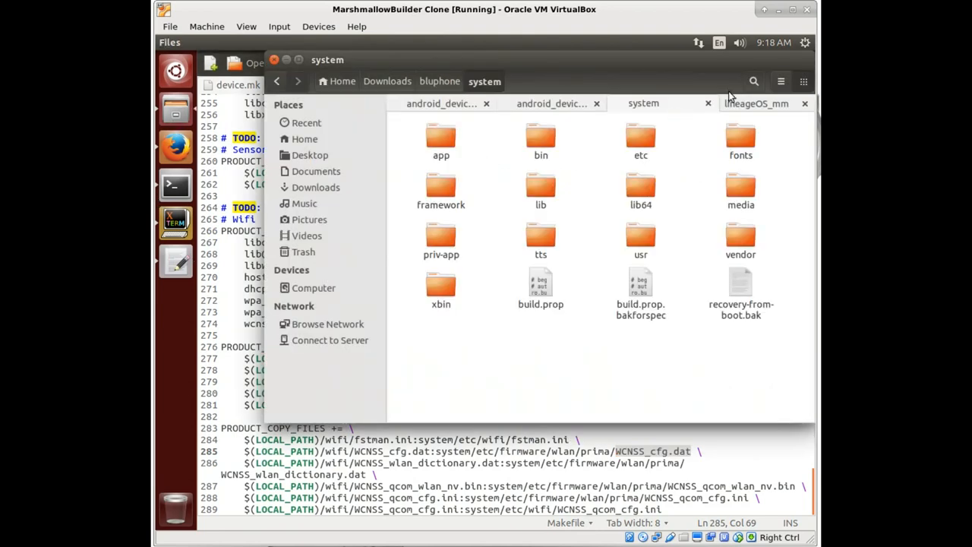
type("WCNSS_cfg.dat")
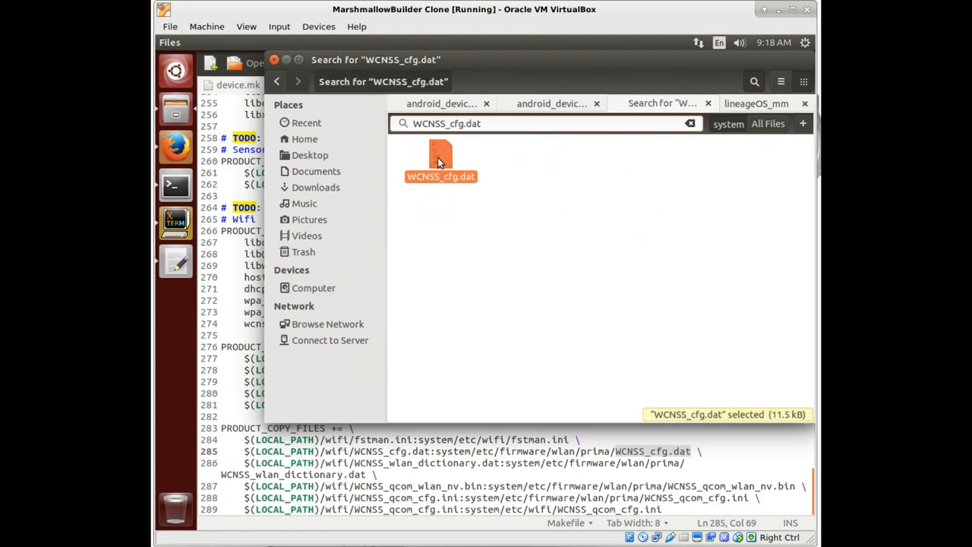
double_click(440, 159)
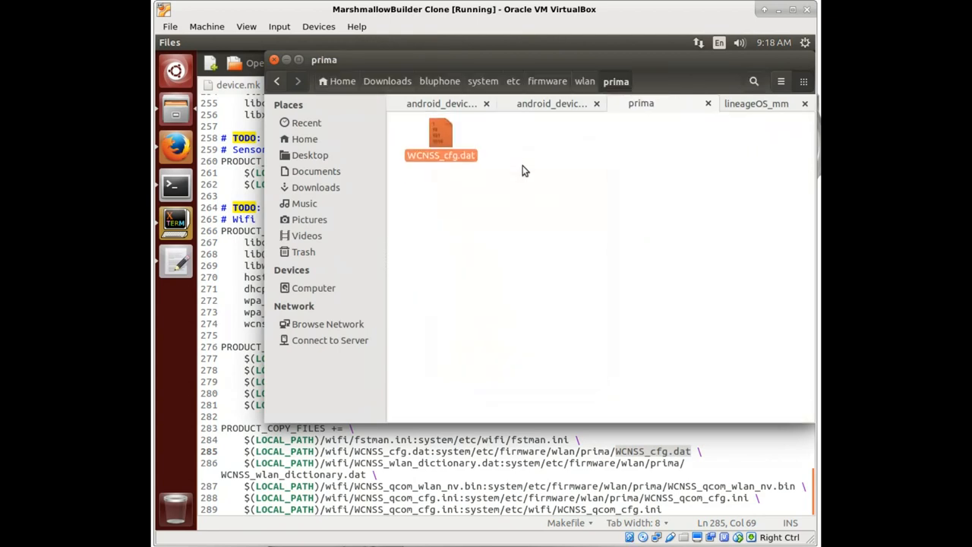
left_click(441, 137)
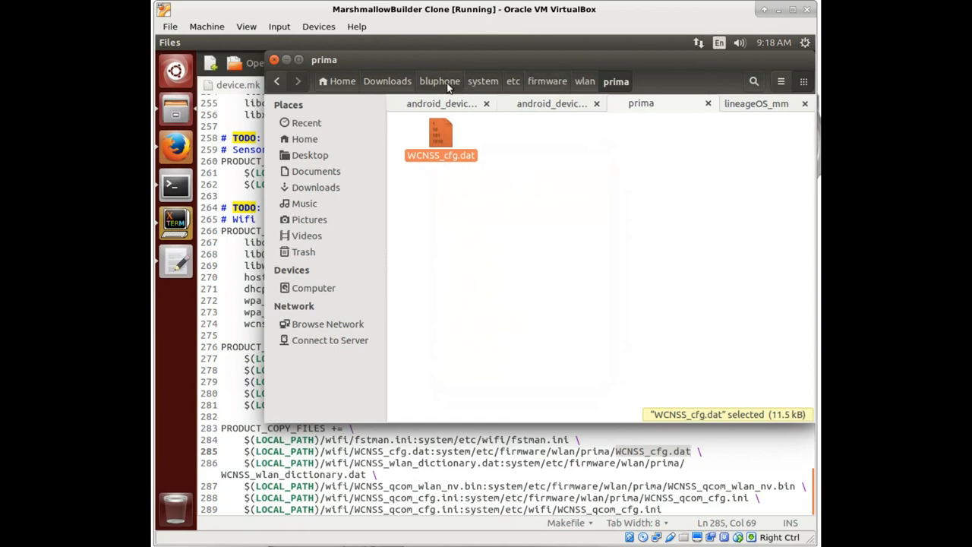
mouse_move(537, 86)
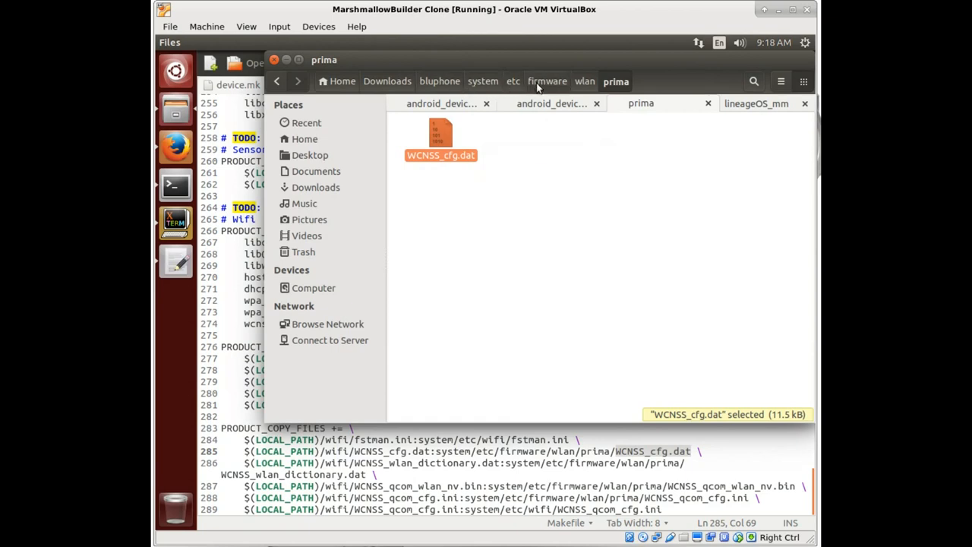
mouse_move(406, 150)
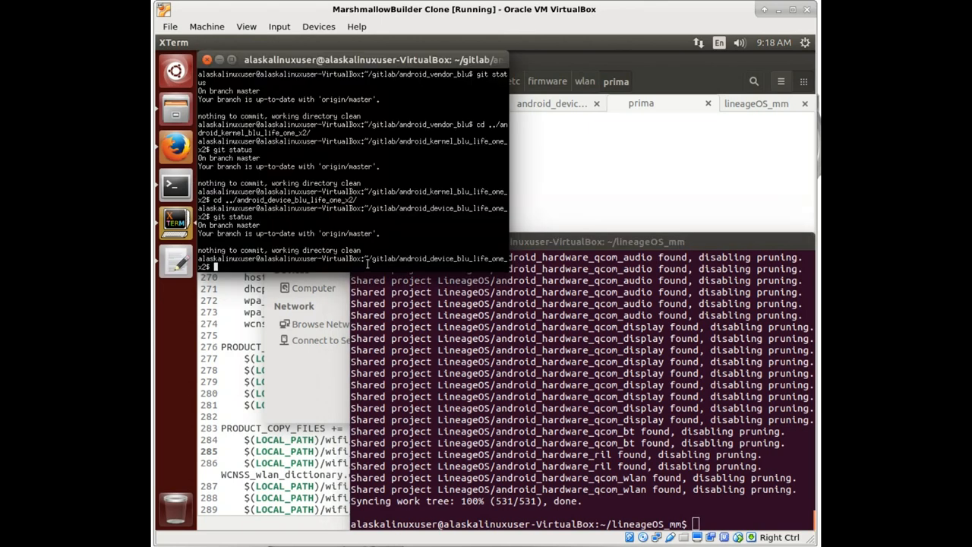
Step: Draft the diffuse install command and run a package search for diff
type("sudo apt-get install diffue")
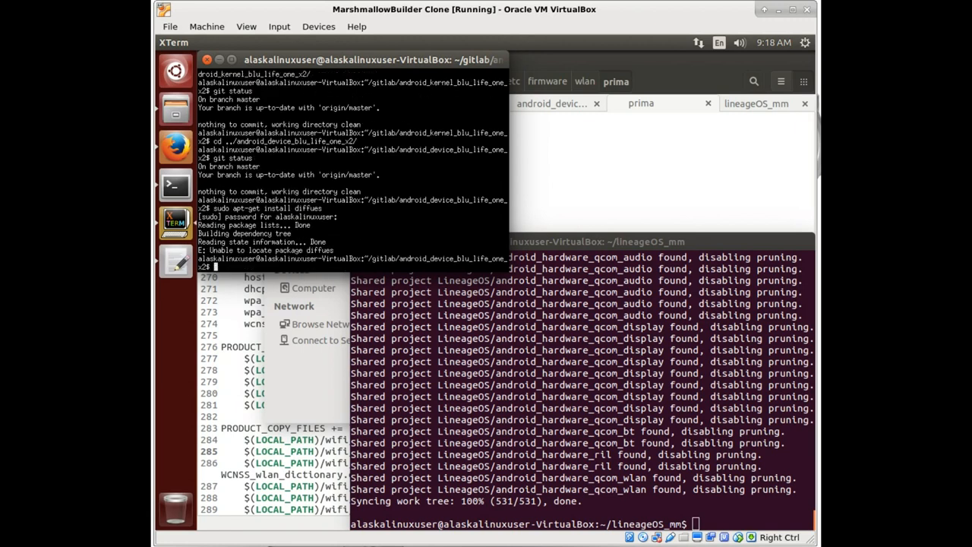
type("sudo apt-get install diffuse")
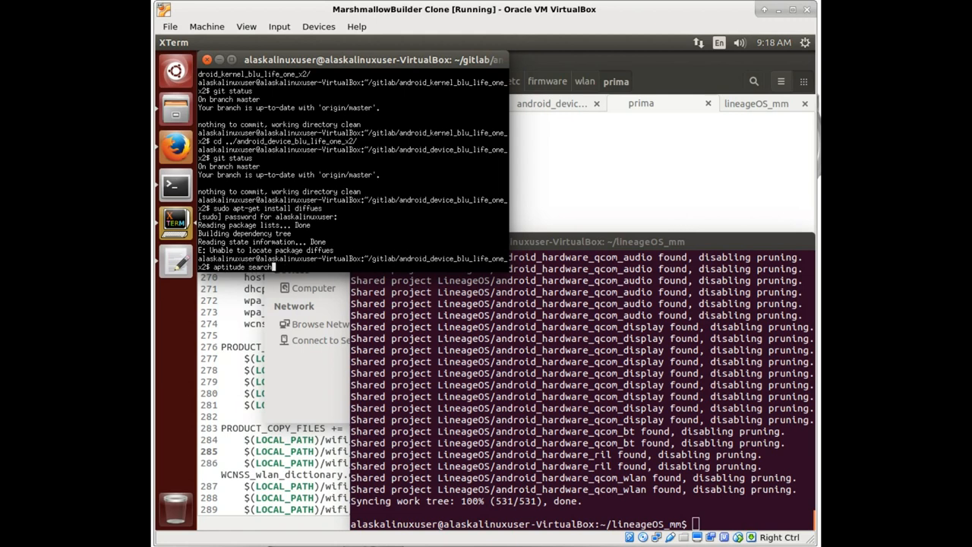
type("diff")
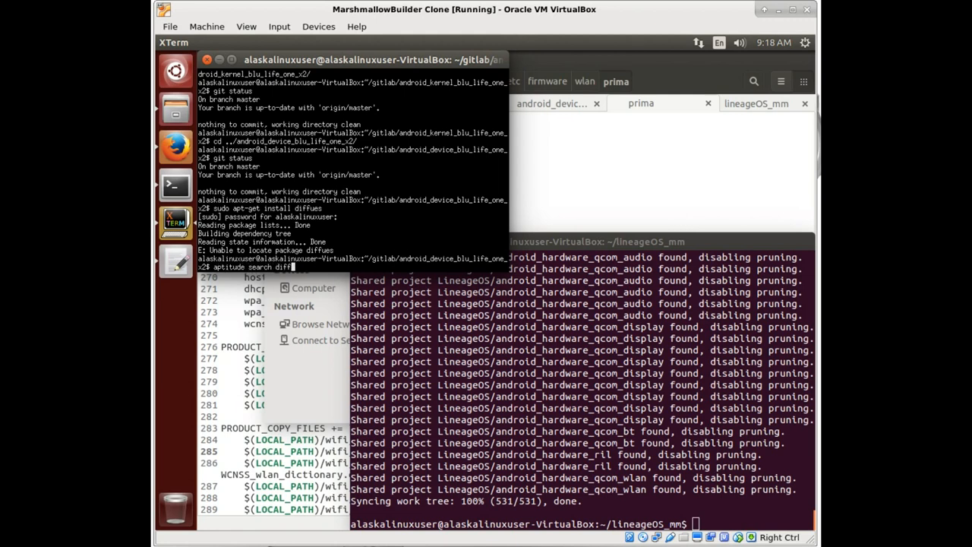
key("Return")
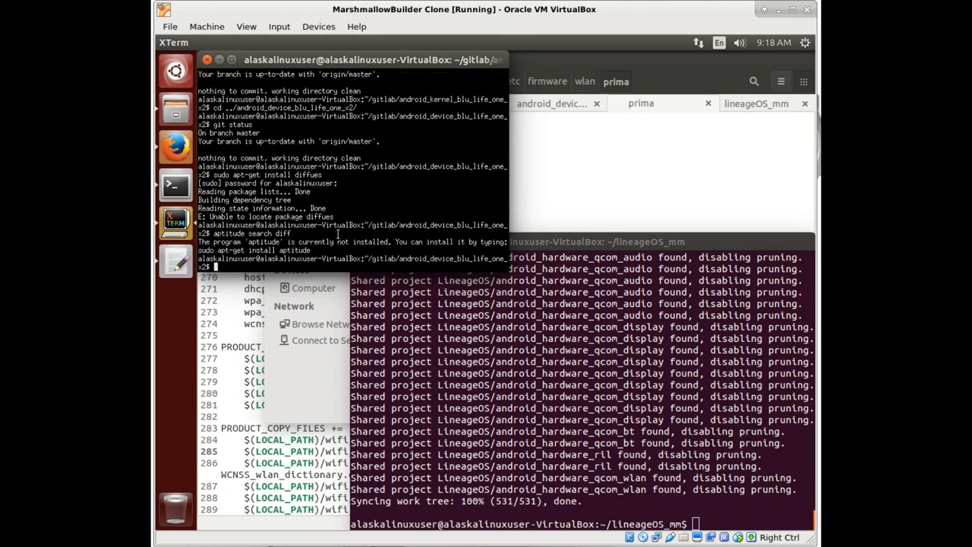
Step: Install aptitude with sudo apt-get, then run 'aptitude search diff'
type("sudo apt-get install")
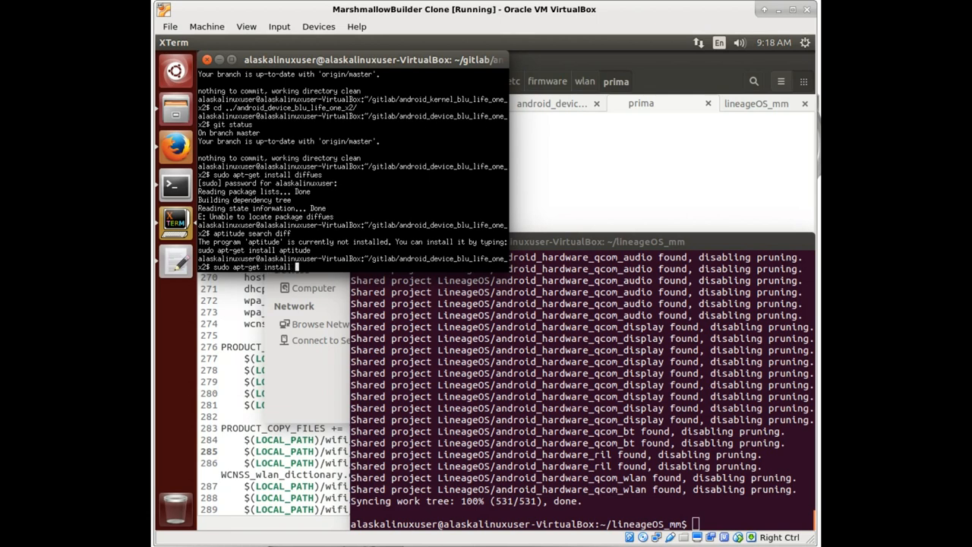
type("aptitude")
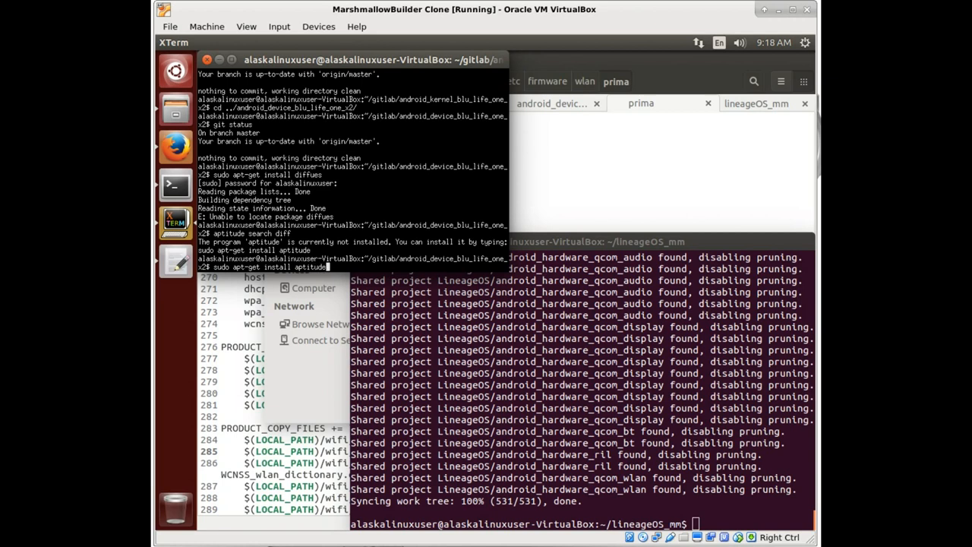
key("Return")
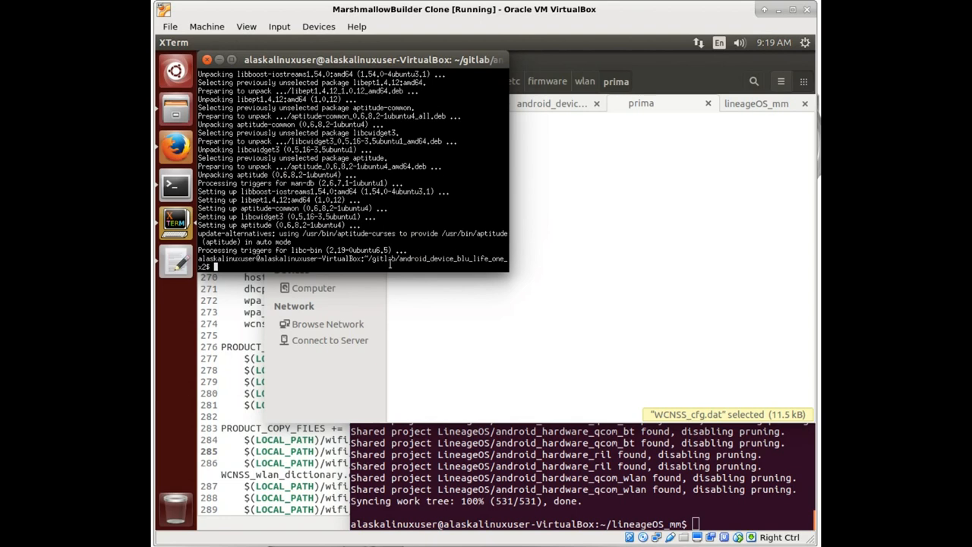
type("aptitude sear")
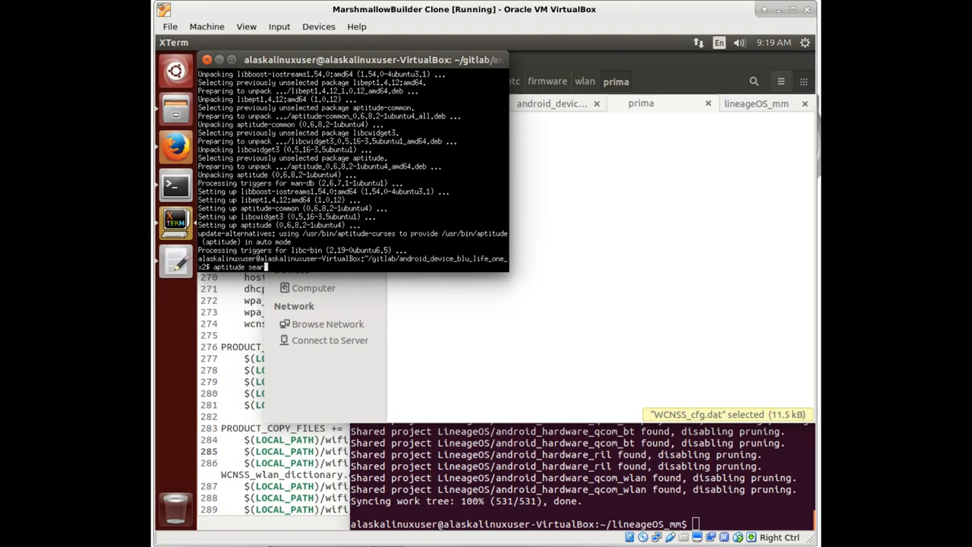
type("diff")
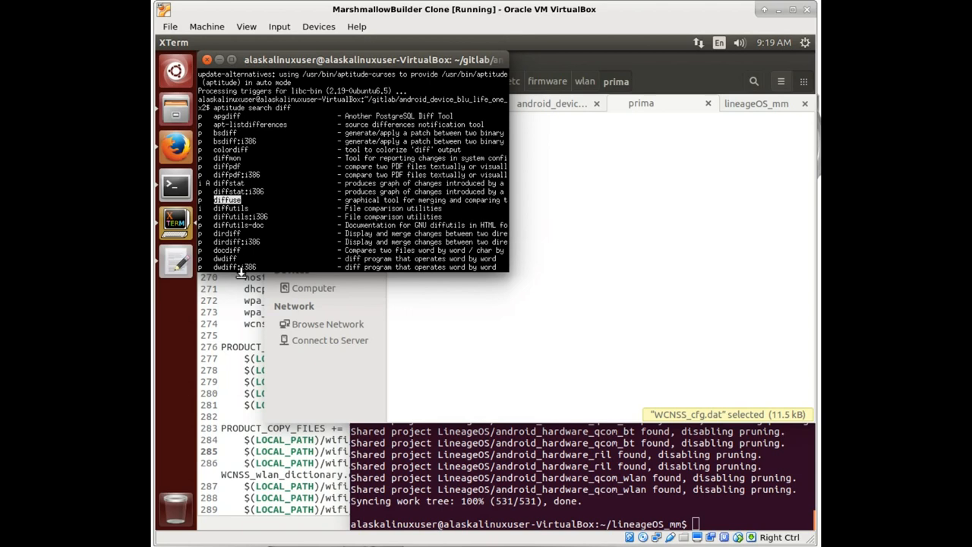
scroll("down", 3)
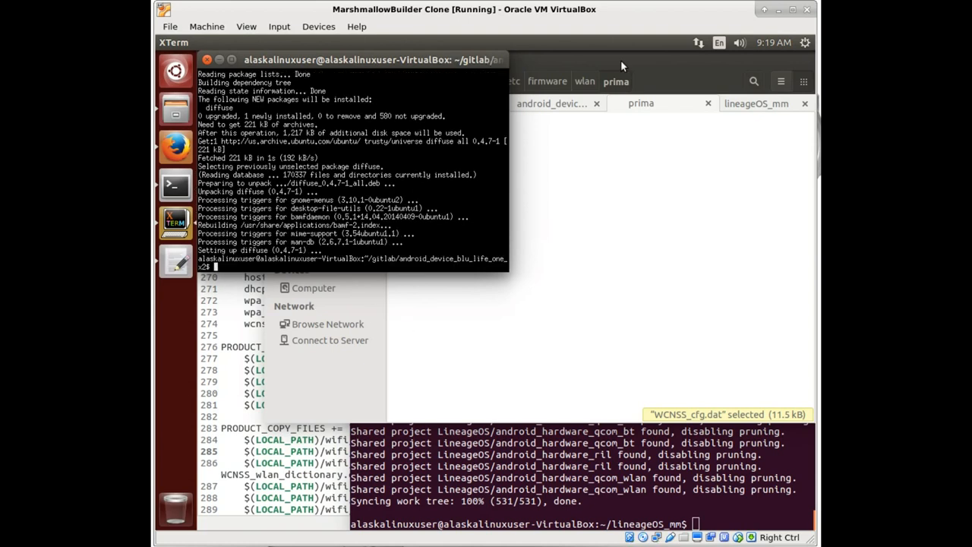
Step: Try opening WCNSS_cfg.dat with a different application from the full app list
right_click(422, 155)
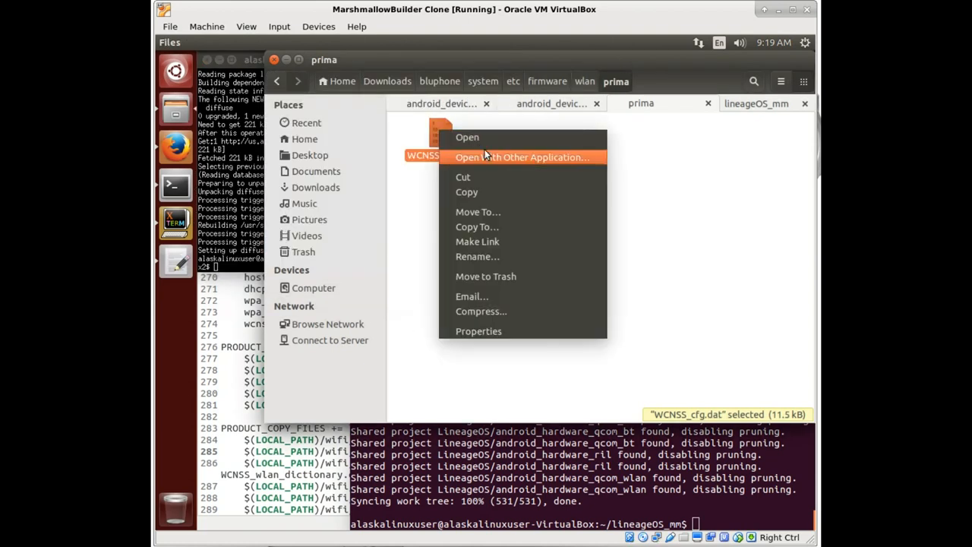
left_click(522, 157)
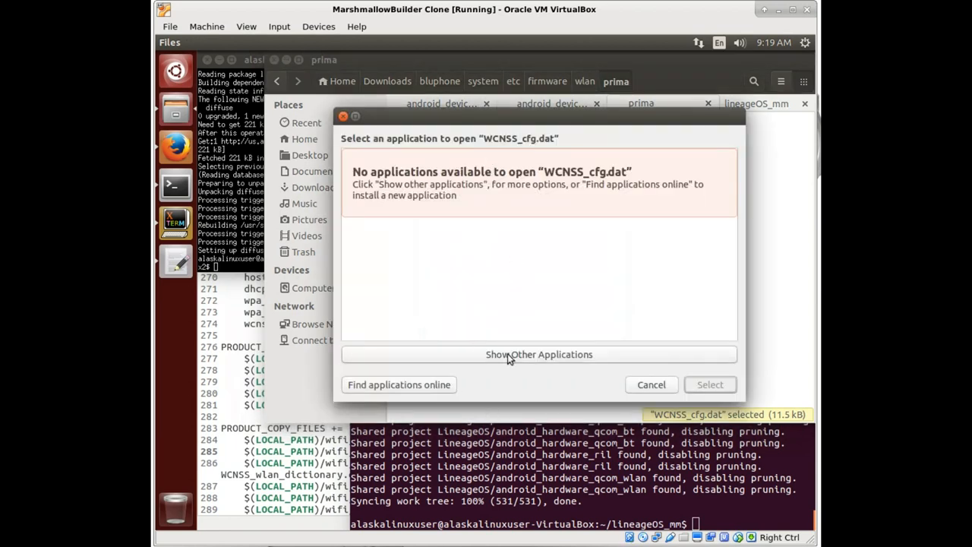
left_click(539, 353)
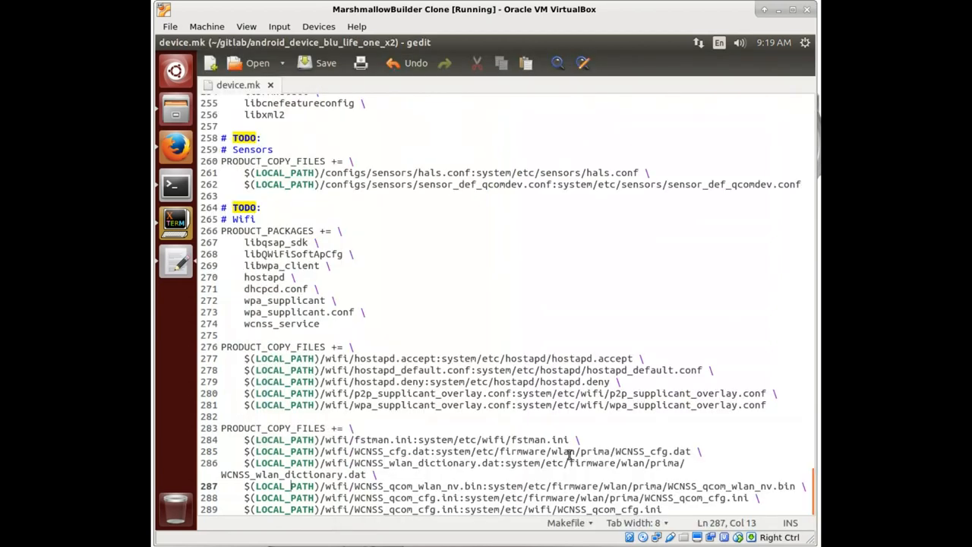
Step: Copy 'fstman.ini' from device.mk, search the system folder and open it in Diffuse
double_click(541, 439)
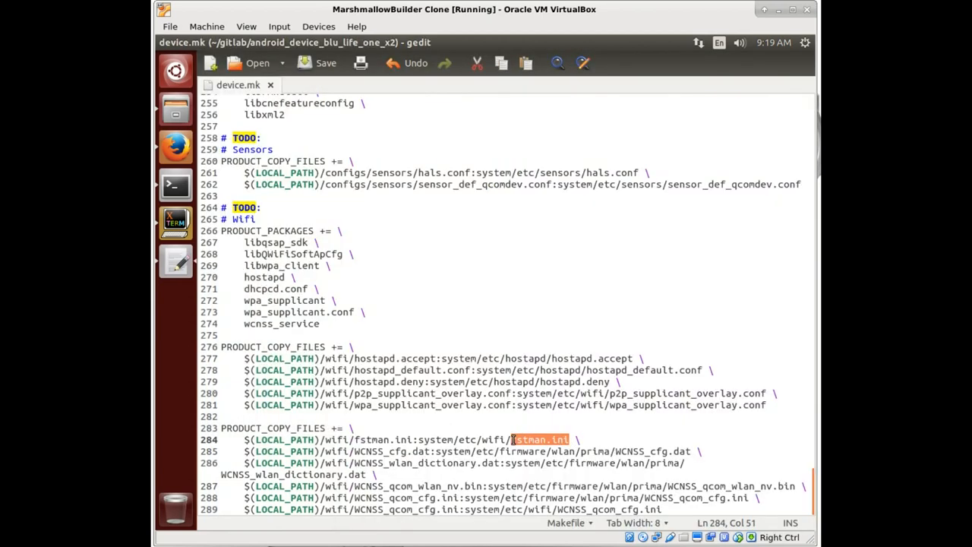
right_click(539, 438)
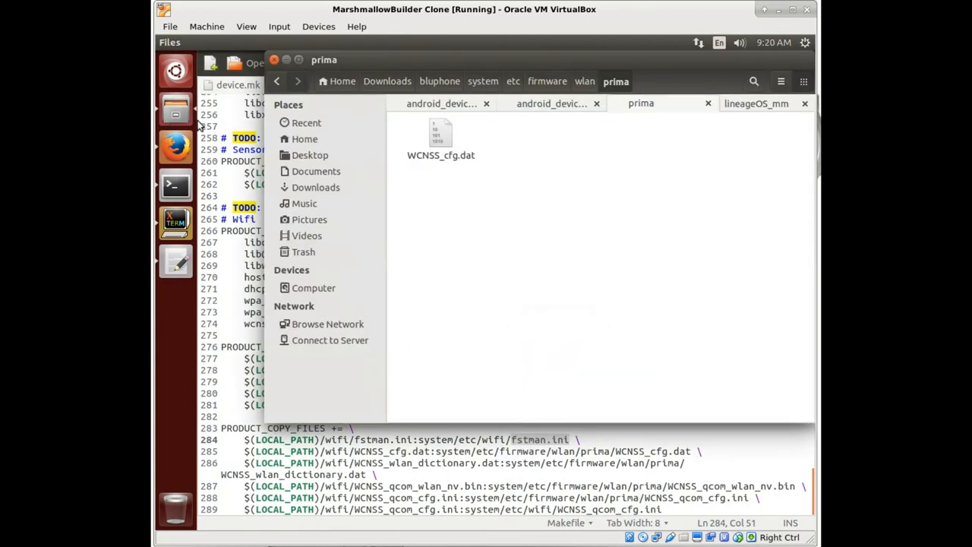
left_click(483, 81)
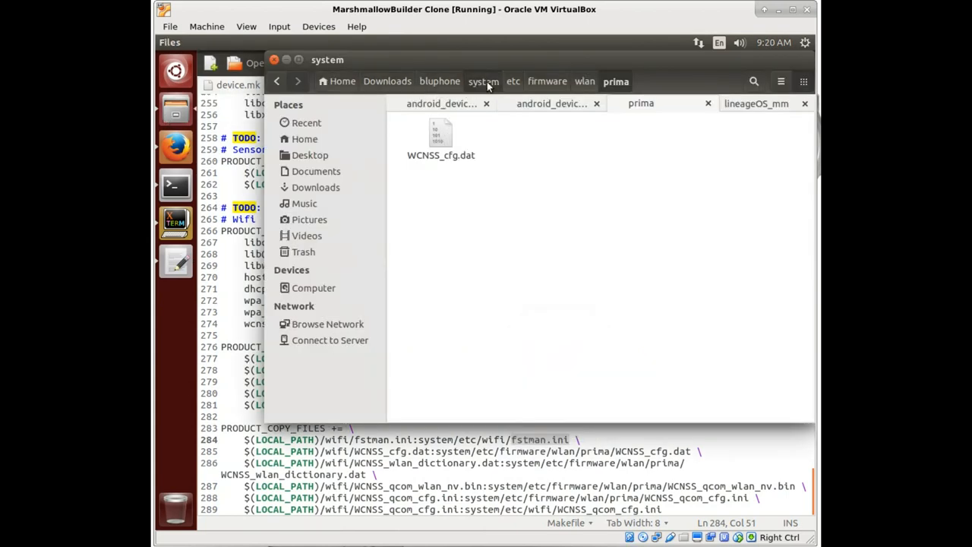
left_click(484, 81)
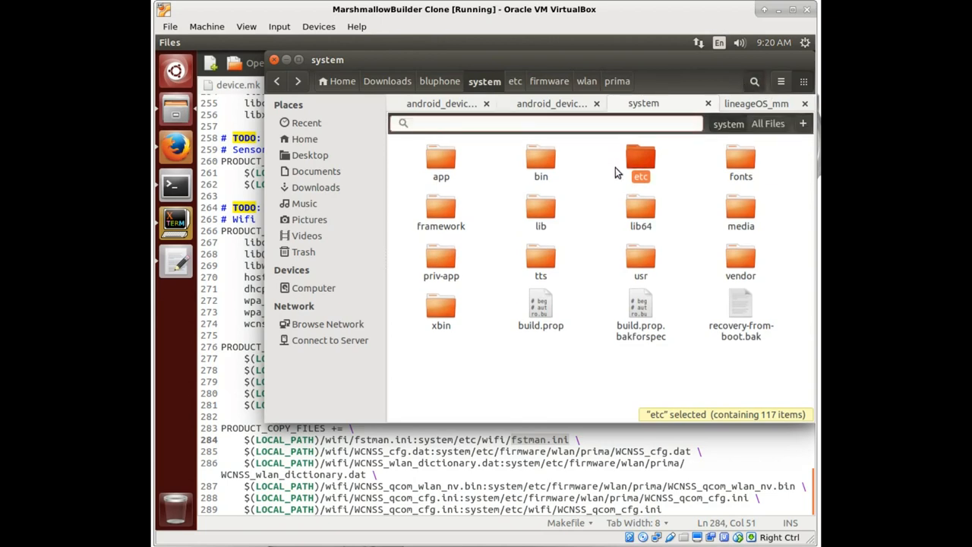
type("fstman.ini")
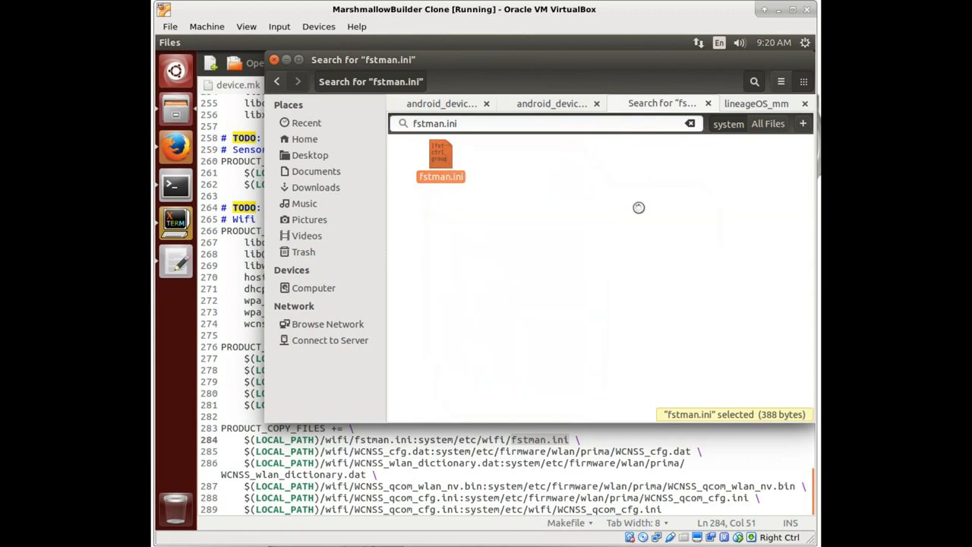
double_click(441, 155)
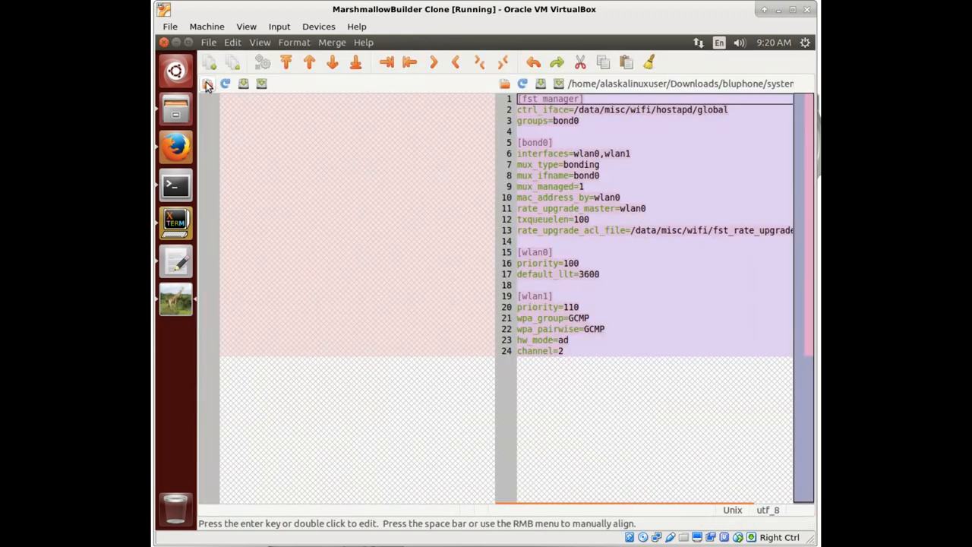
Step: Load fstman.ini from Downloads/android_device_yu_garlic-cm-13.0/old/wifi into Diffuse's left pane
left_click(209, 85)
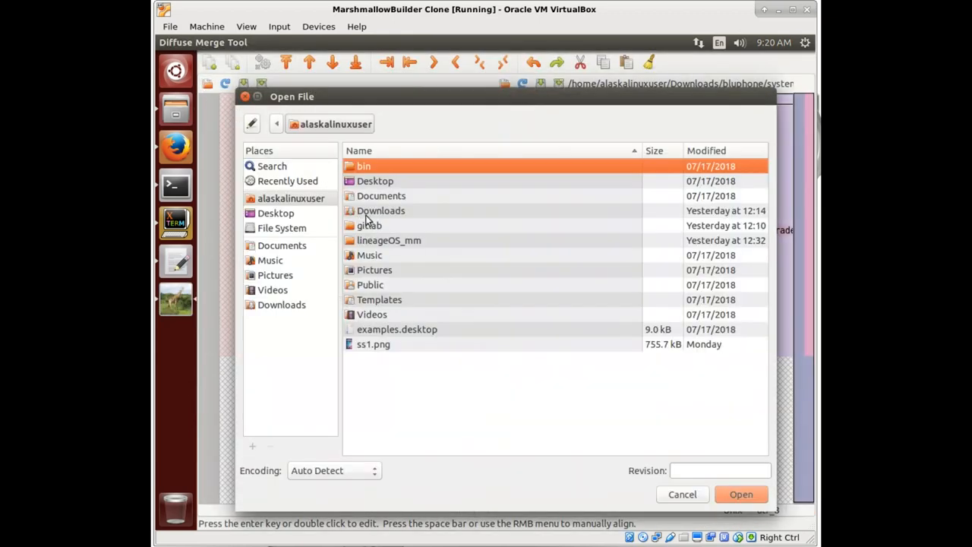
double_click(369, 225)
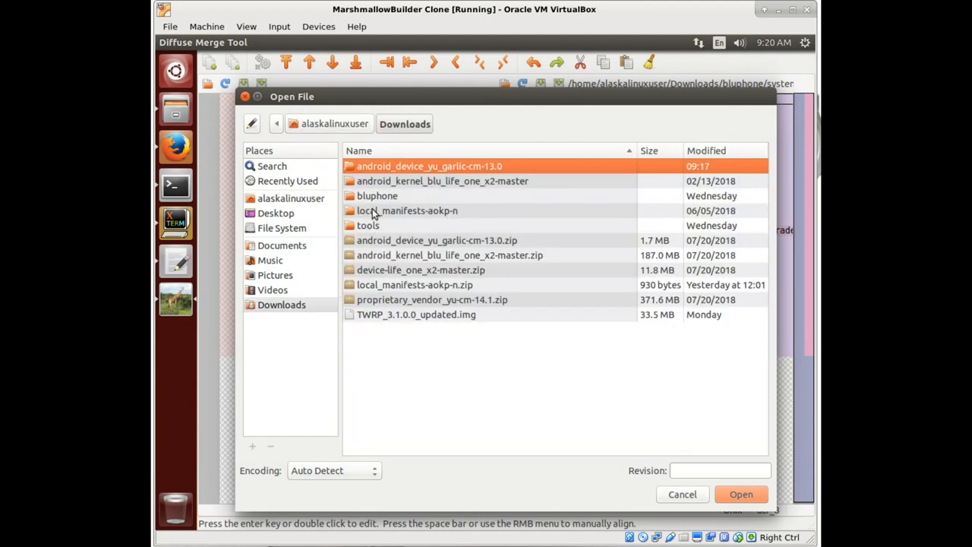
double_click(429, 166)
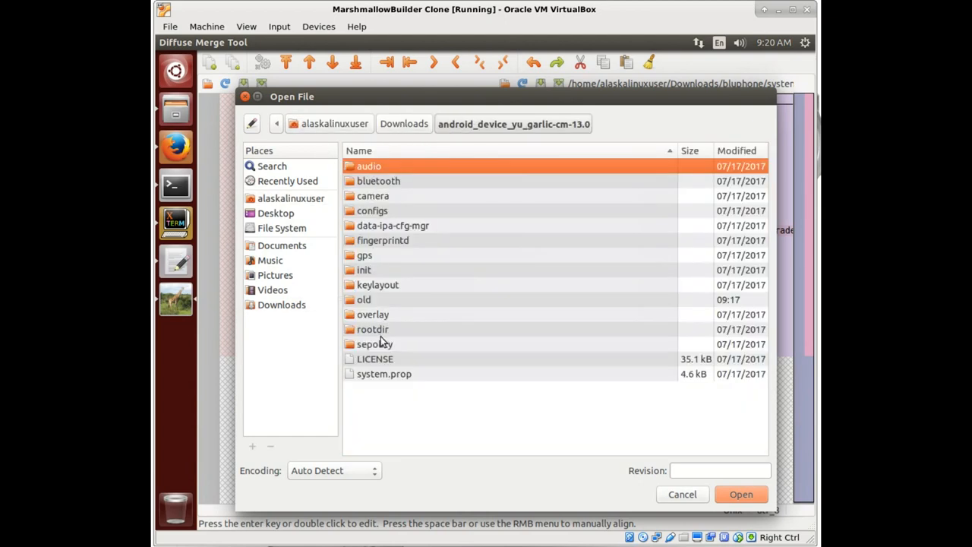
double_click(364, 299)
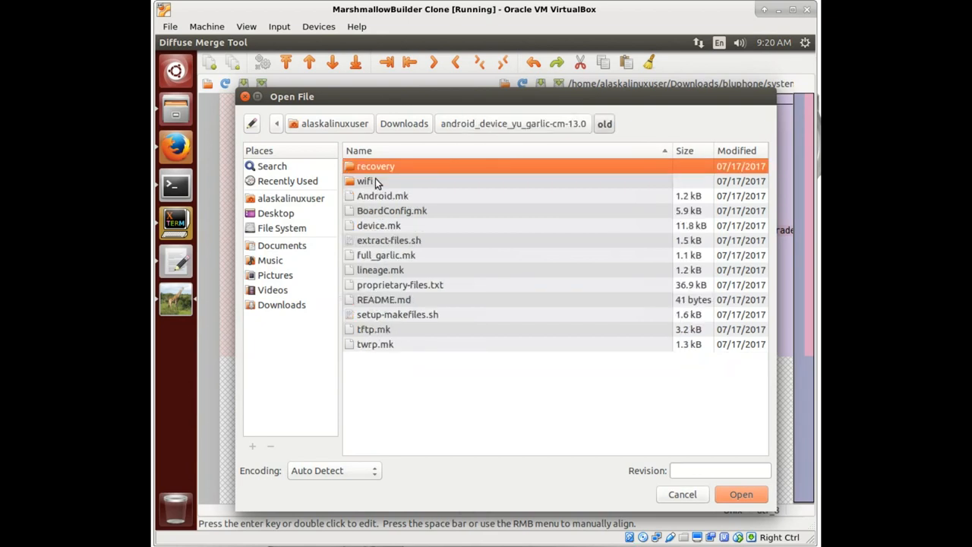
left_click(740, 494)
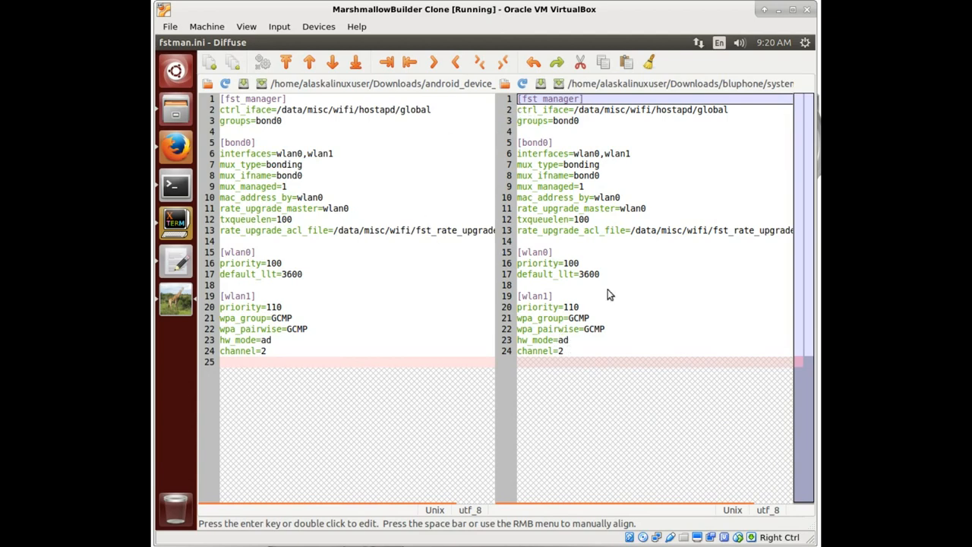
mouse_move(551, 391)
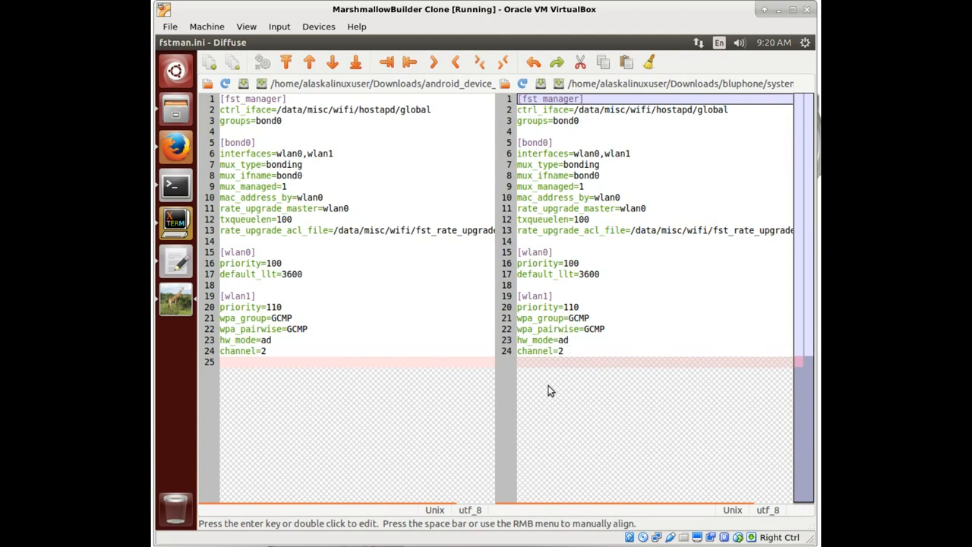
mouse_move(393, 291)
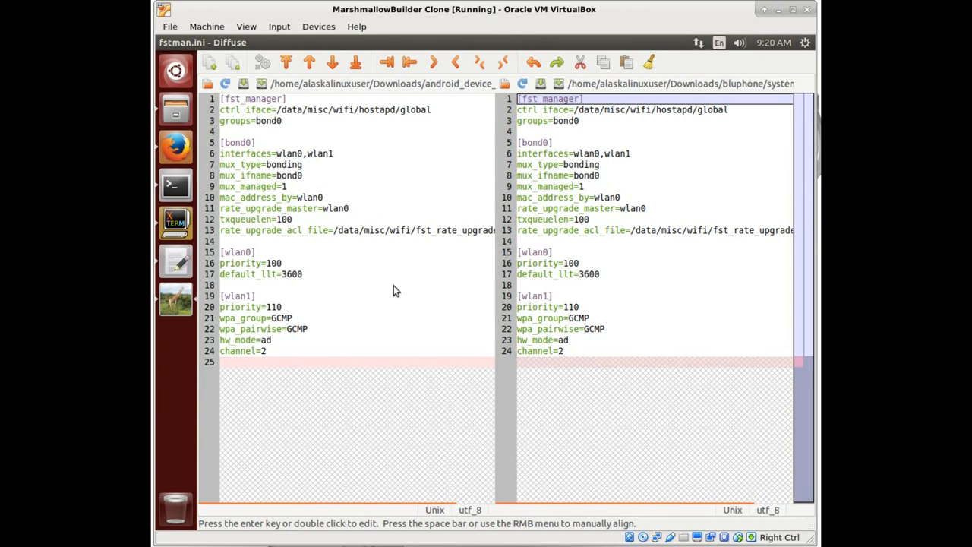
mouse_move(404, 220)
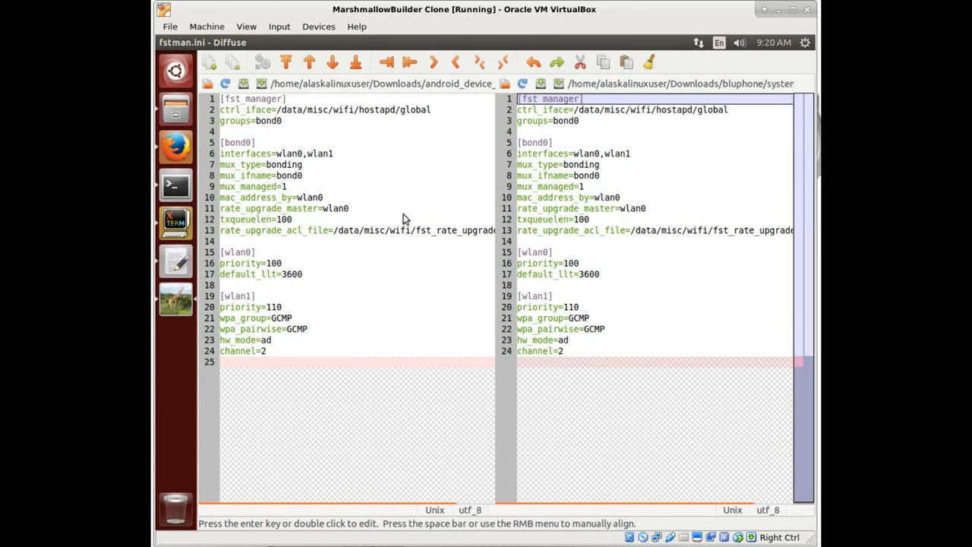
right_click(175, 298)
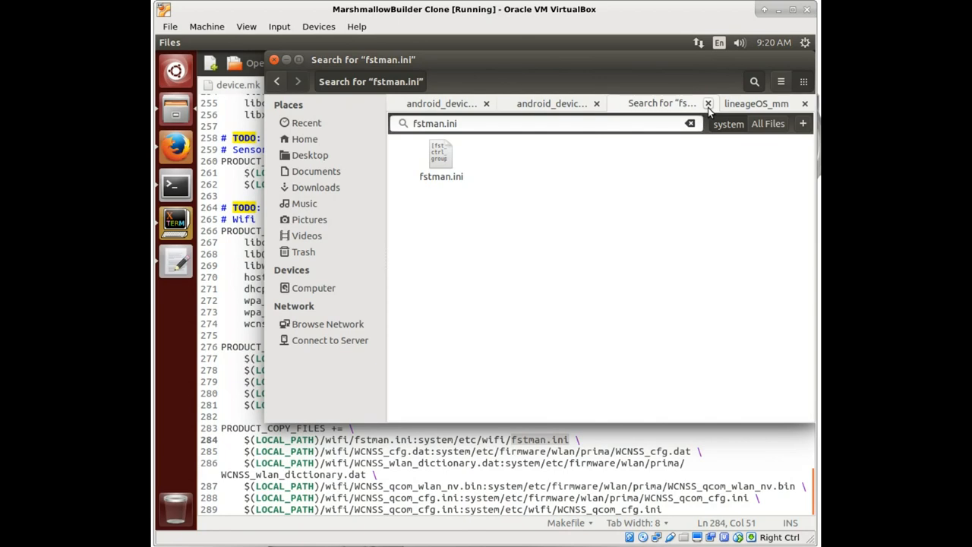
Step: Save device.mk without the TODO line, then search BoardConfig.mk for 'wifi'
left_click(707, 103)
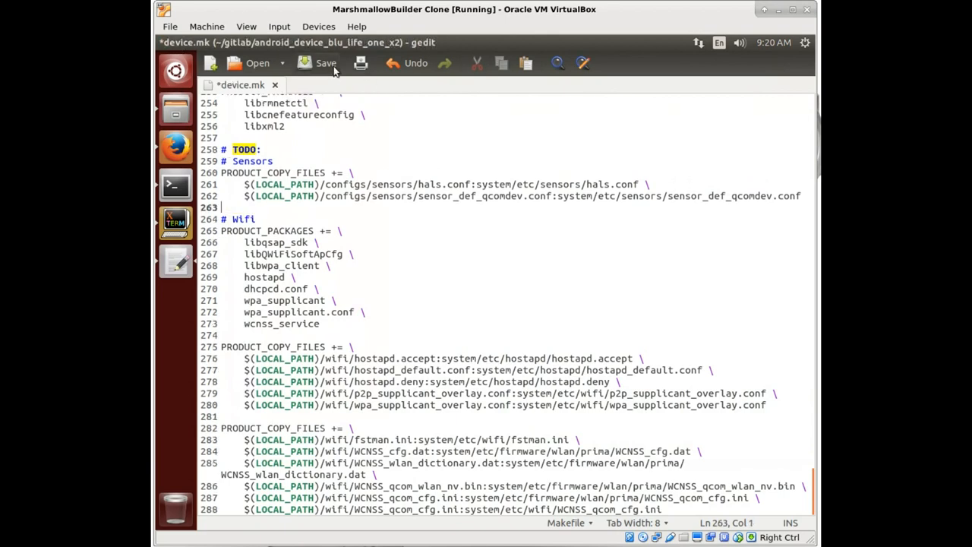
left_click(325, 63)
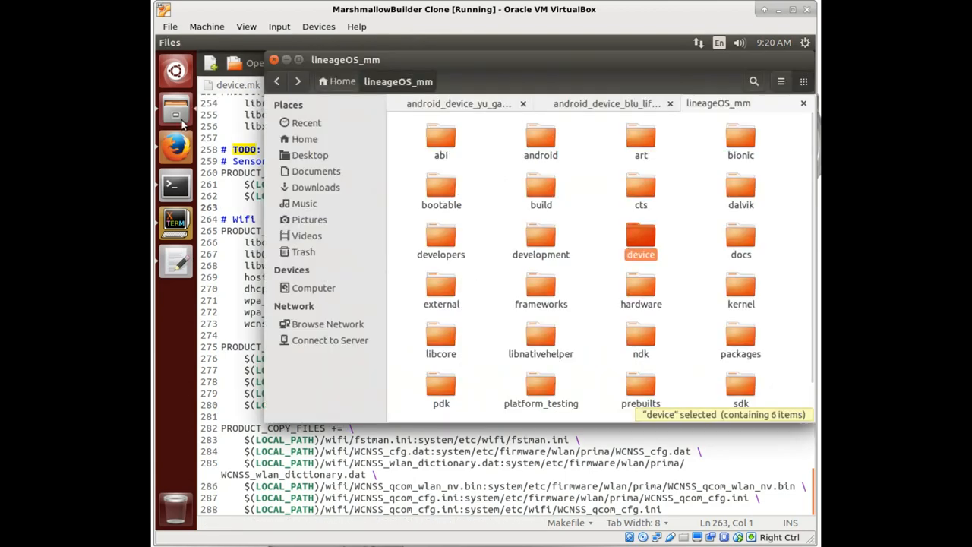
left_click(606, 103)
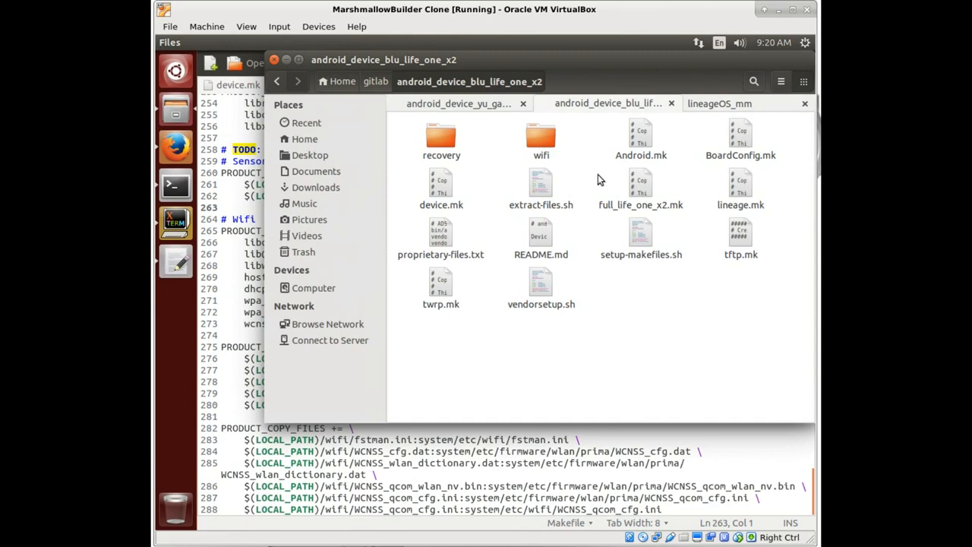
mouse_move(727, 140)
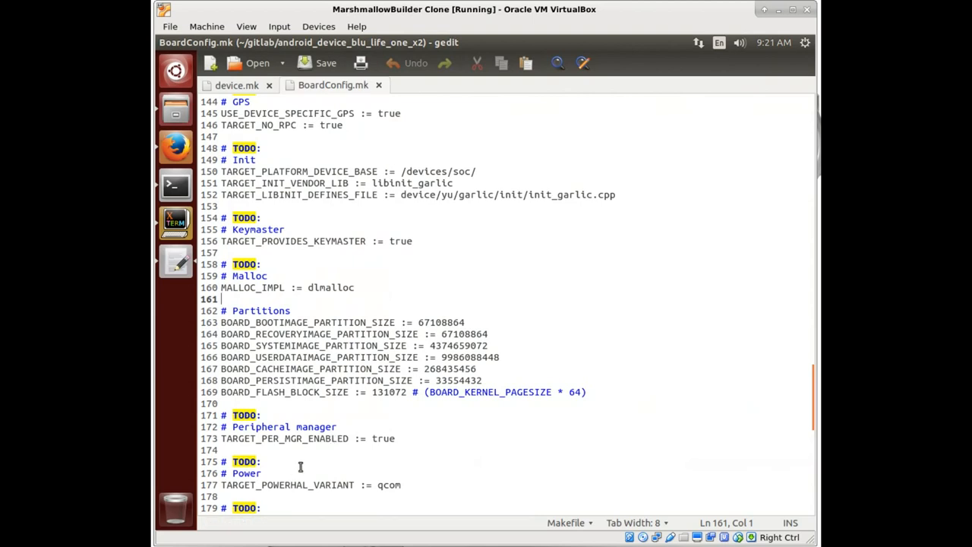
type("wifi")
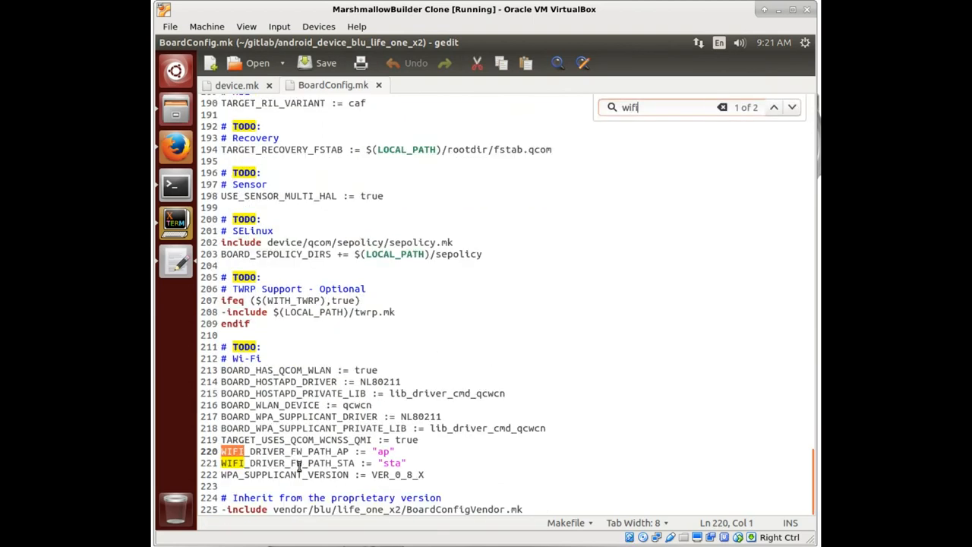